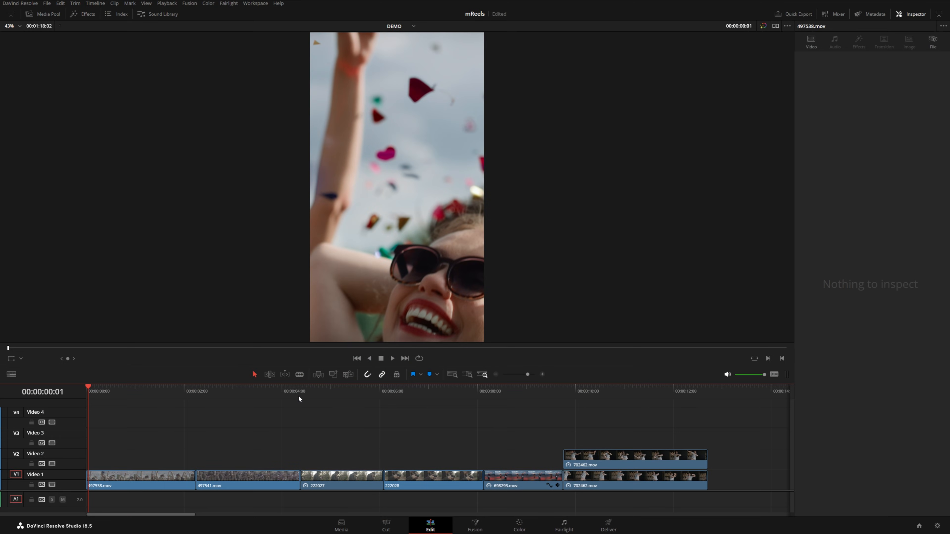
Browse the Effects Library titles and video effects, expanding the mReels Overlay, Reels and Split Screen presets
left_click(83, 14)
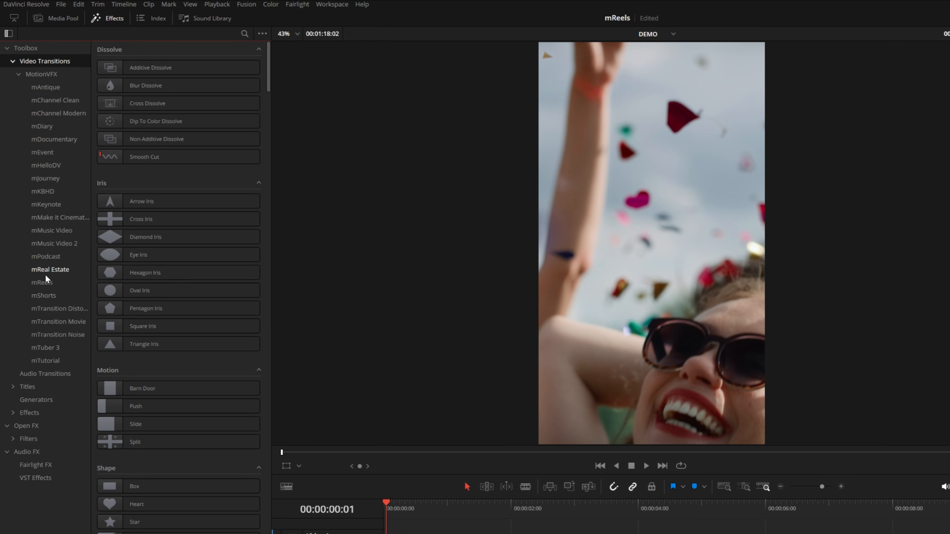
left_click(41, 283)
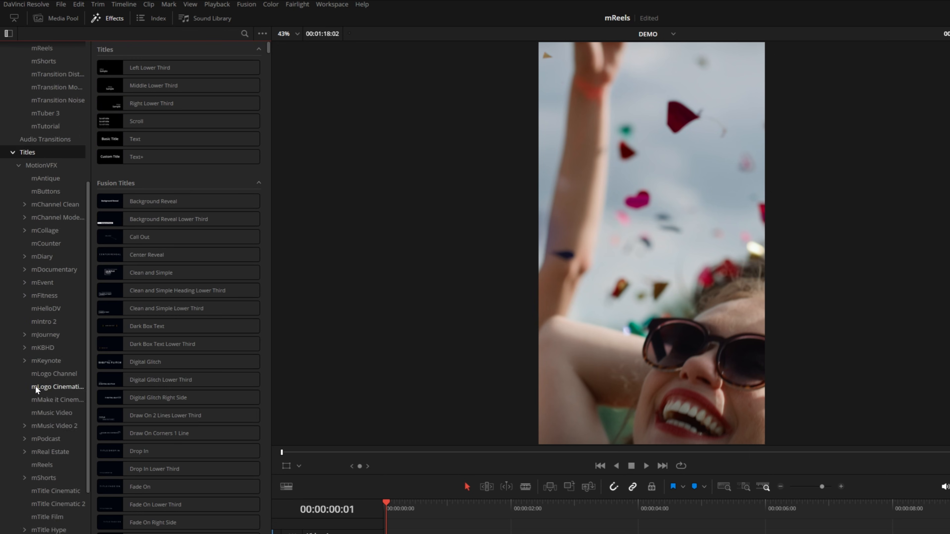
left_click(42, 386)
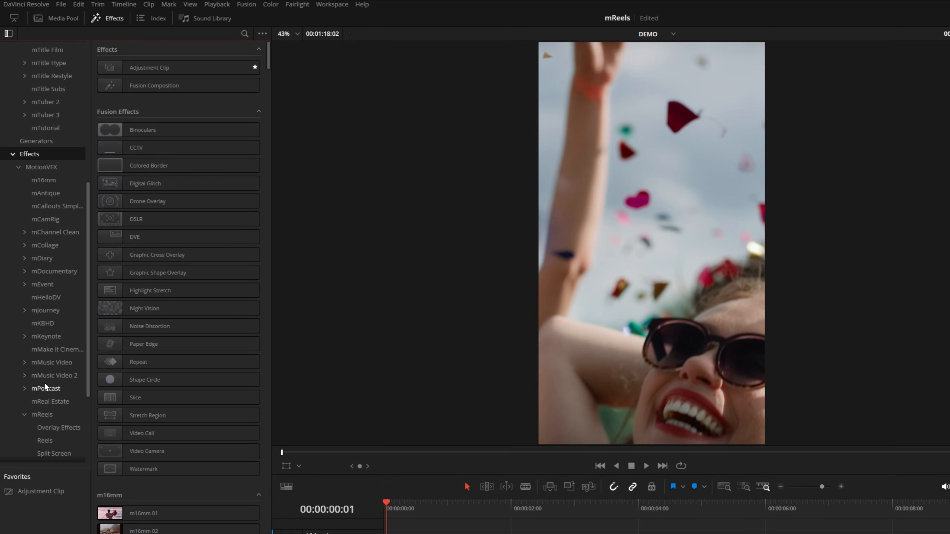
left_click(58, 427)
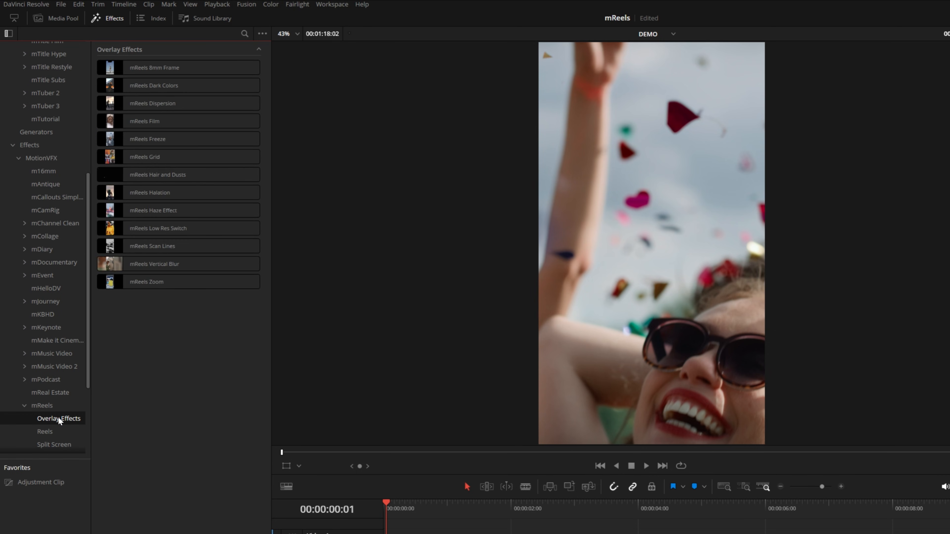
left_click(45, 431)
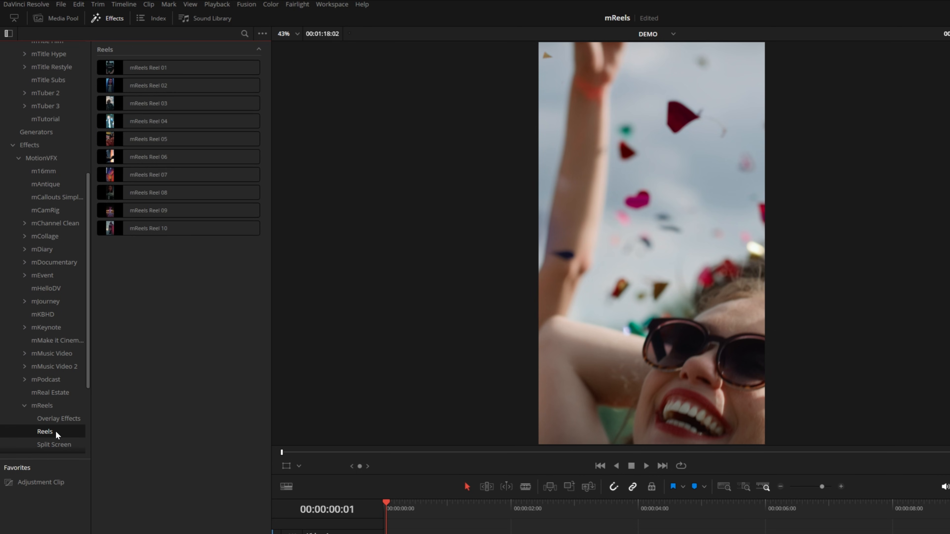
left_click(53, 444)
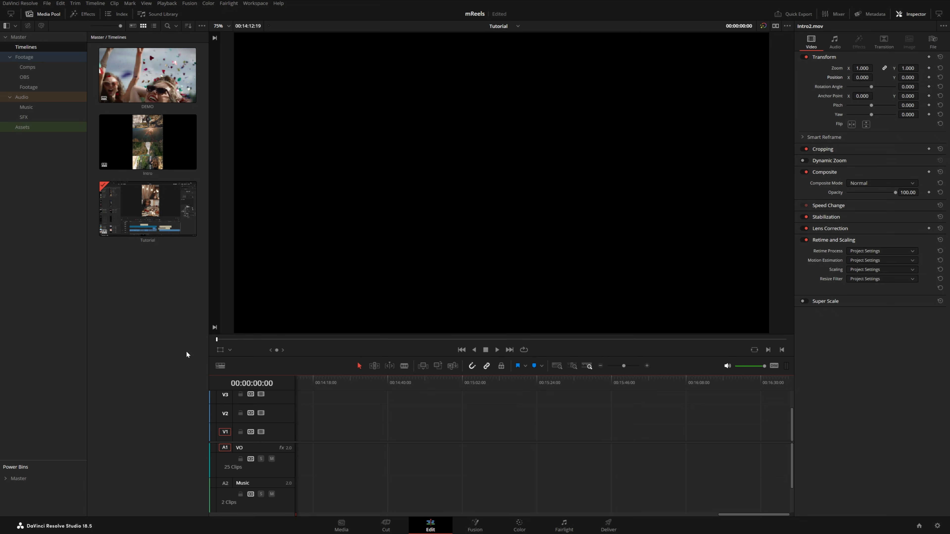
mouse_move(138, 328)
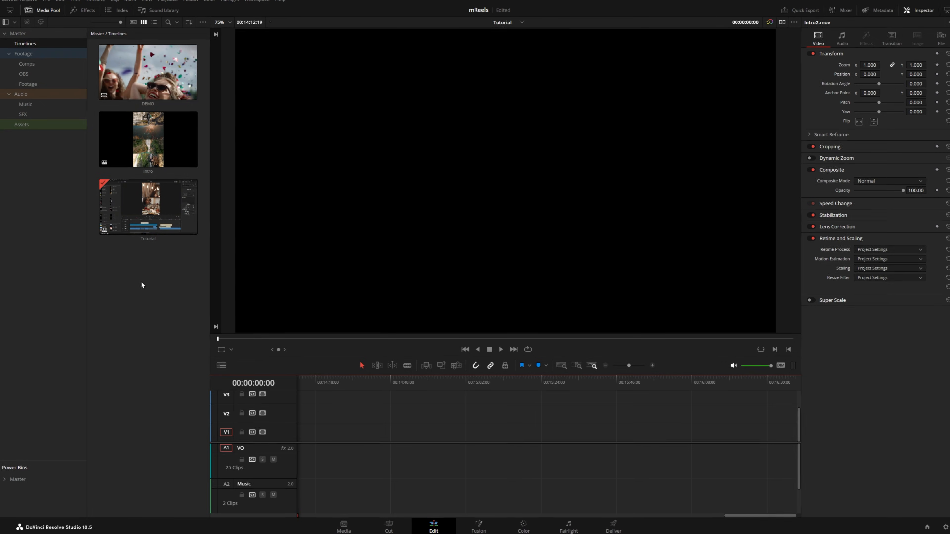
Start a new timeline named VERT from the timelines bin and go to its Format settings
right_click(142, 285)
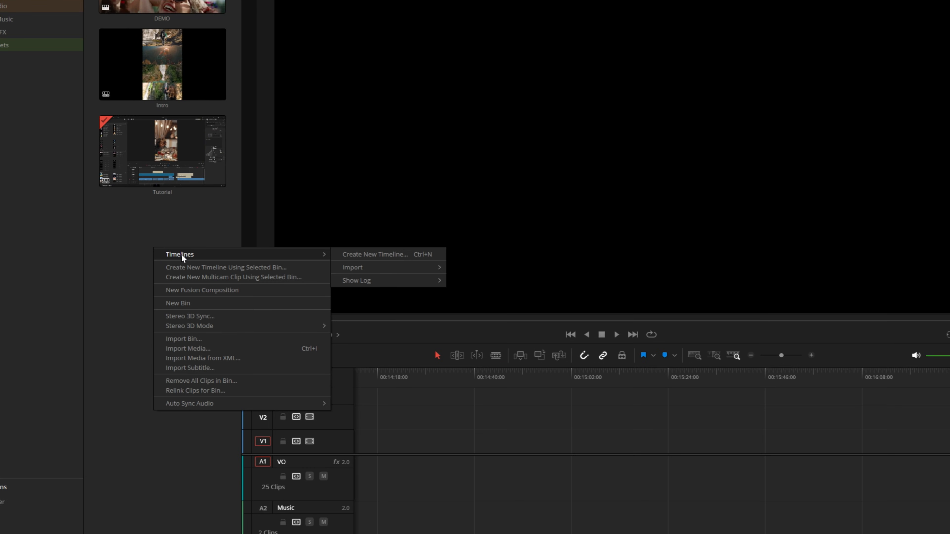
left_click(374, 254)
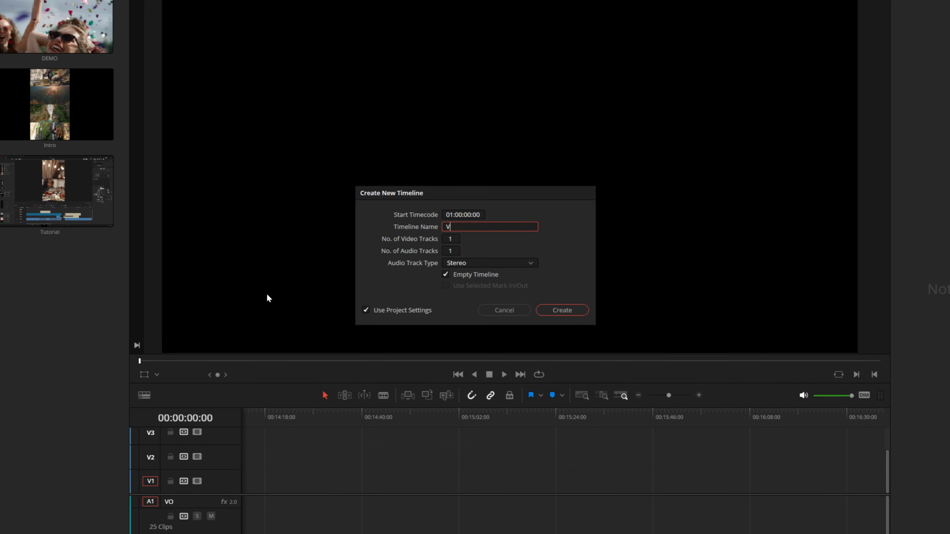
type("ERT")
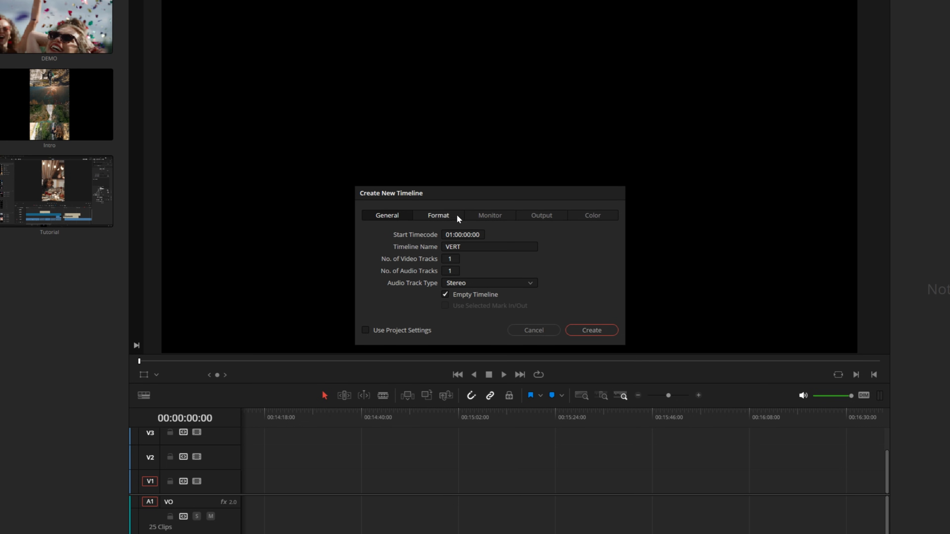
left_click(438, 216)
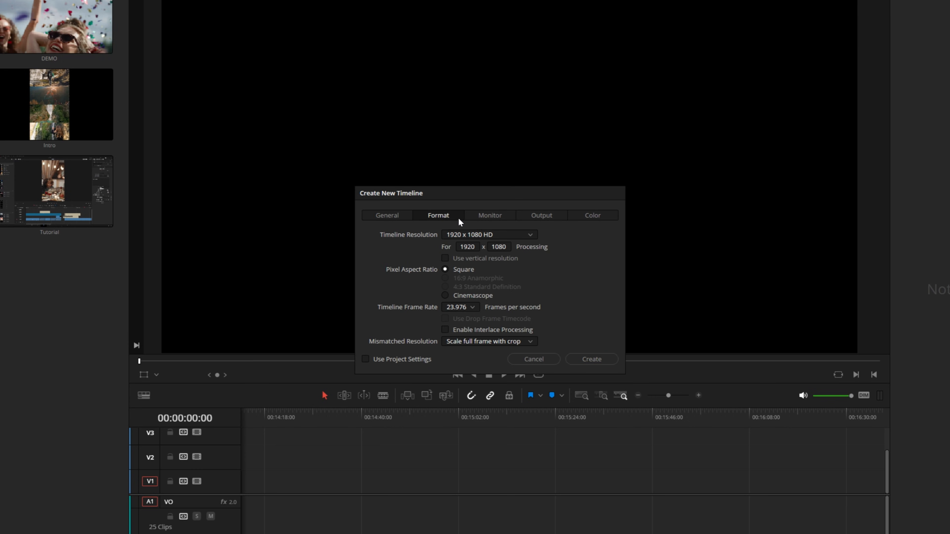
mouse_move(475, 264)
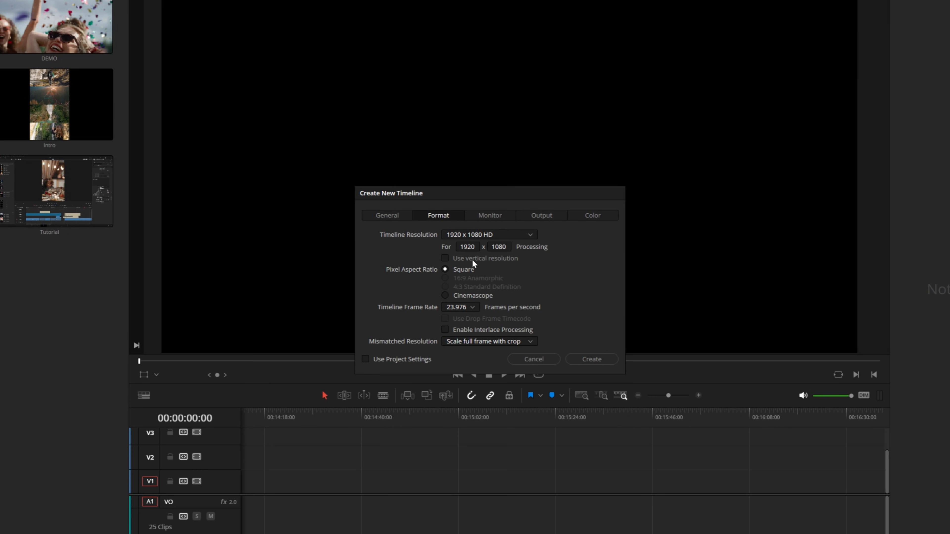
Make it vertical 1080 x 1920, keep mismatched clips scaled to fill with crop, and create it
left_click(445, 259)
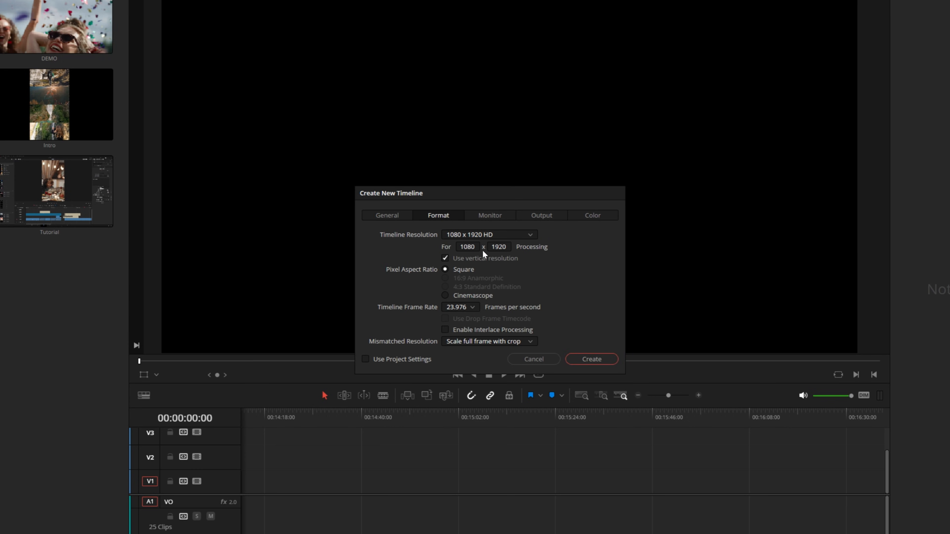
mouse_move(493, 294)
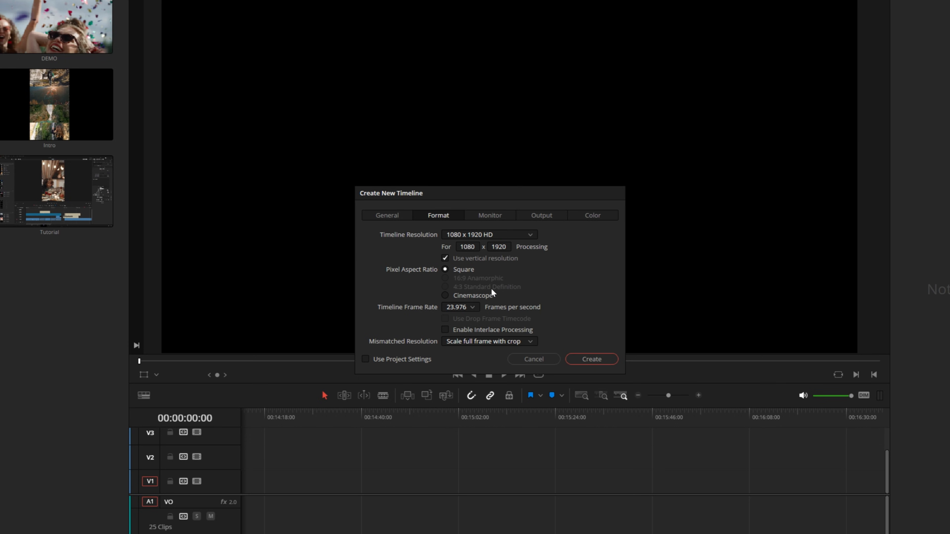
mouse_move(464, 346)
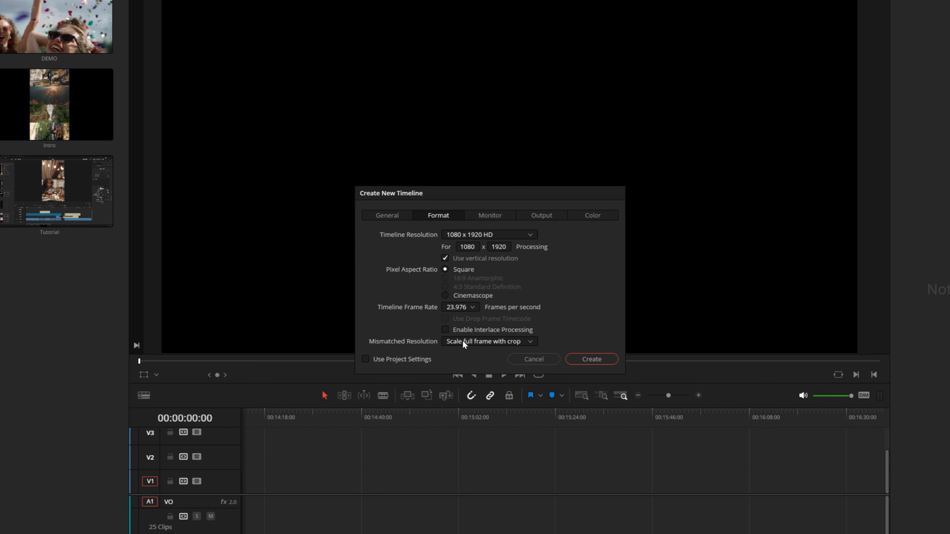
mouse_move(491, 348)
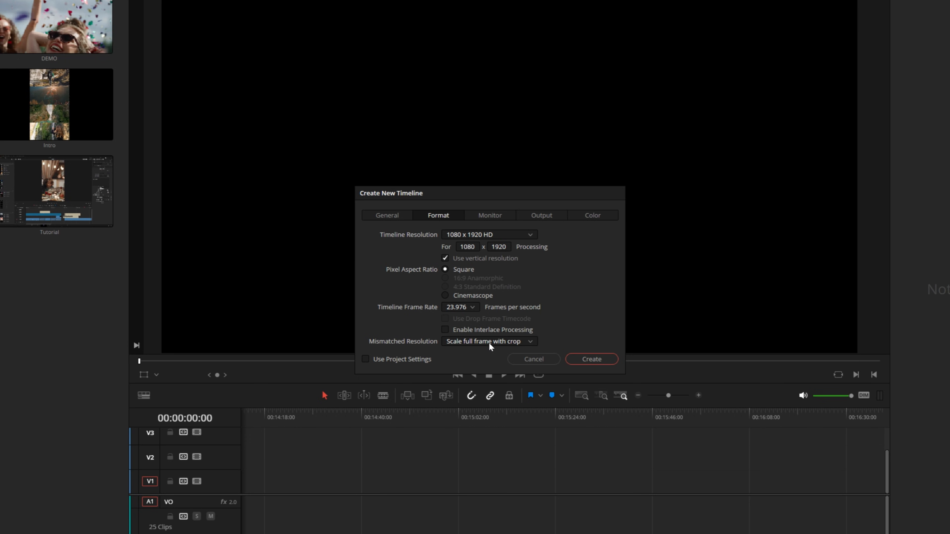
left_click(488, 341)
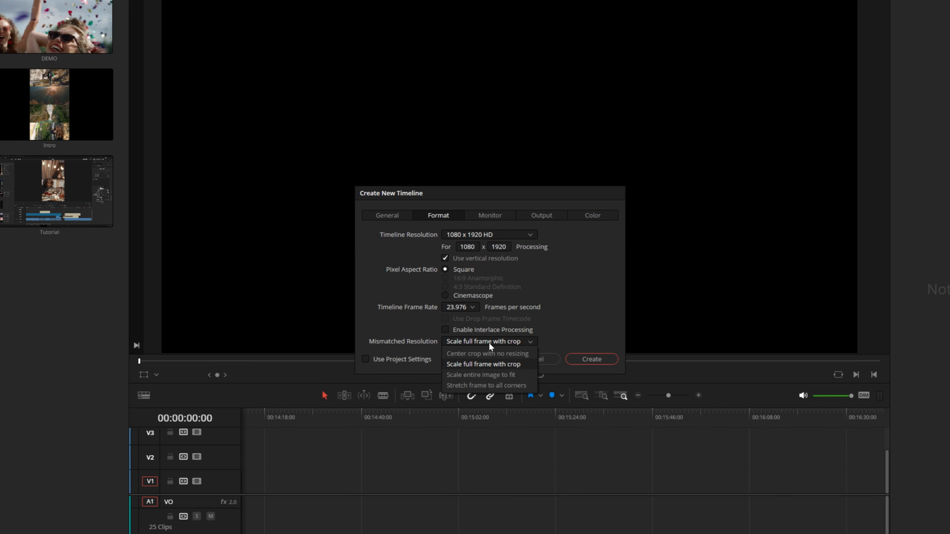
mouse_move(518, 370)
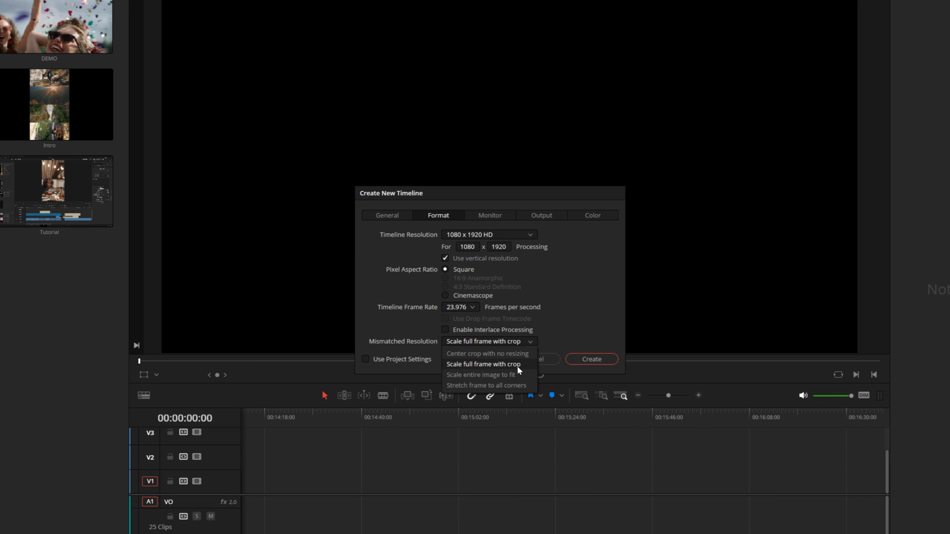
left_click(483, 364)
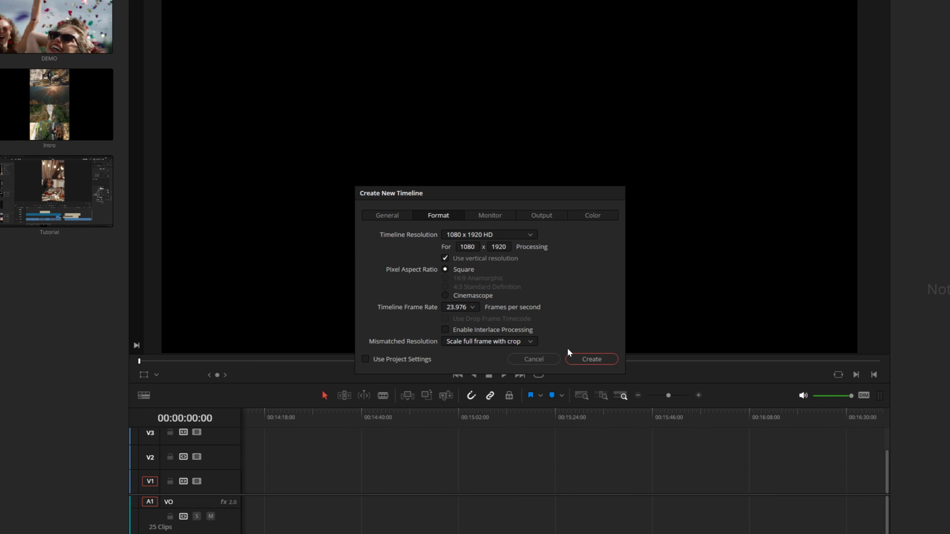
left_click(591, 358)
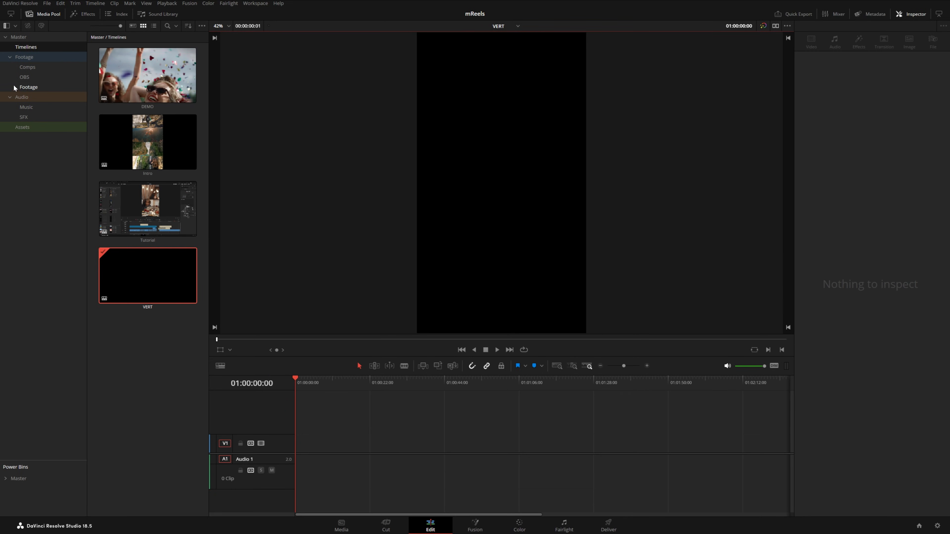
Drop the waterfall hiking clip from the Footage bin onto the VERT timeline
left_click(29, 87)
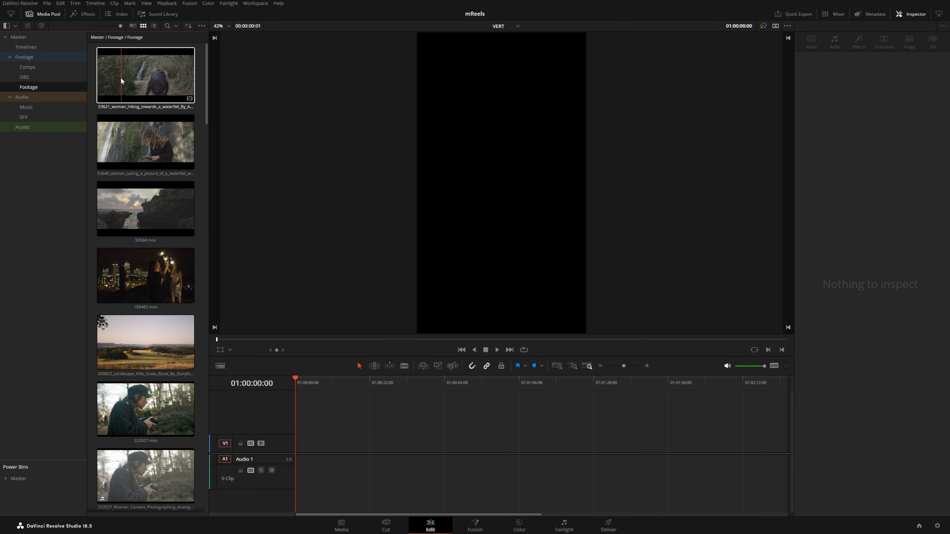
left_click_drag(145, 75, 296, 453)
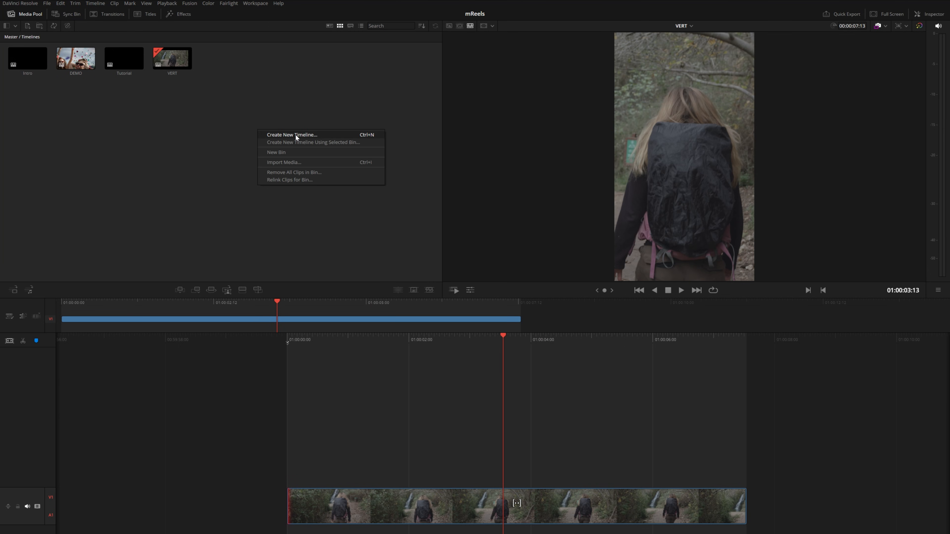
Choose the Portrait 1080 x 1920 timeline resolution preset
left_click(900, 25)
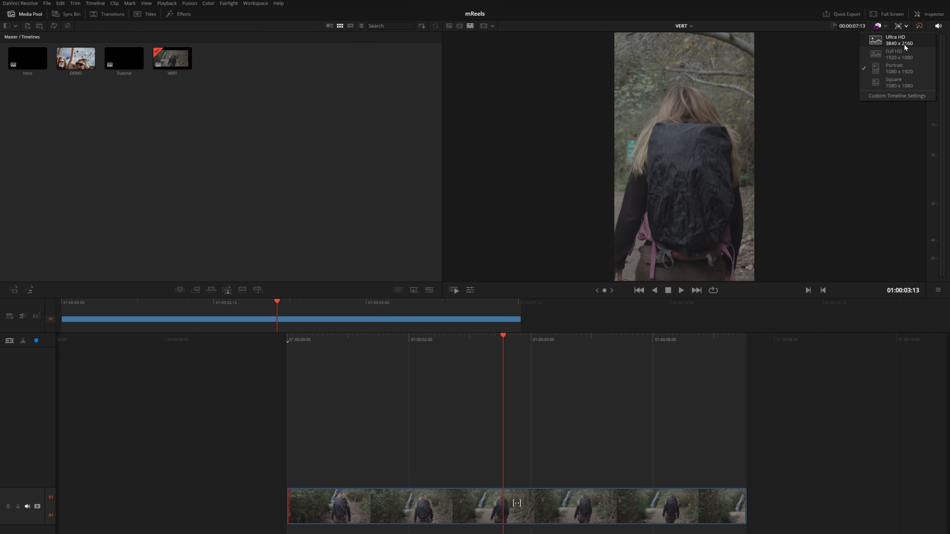
mouse_move(916, 53)
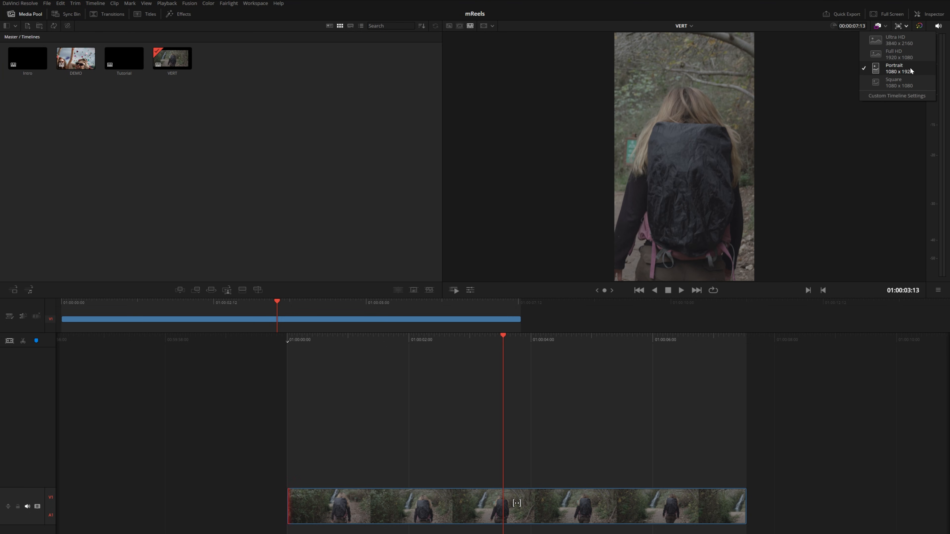
left_click(896, 95)
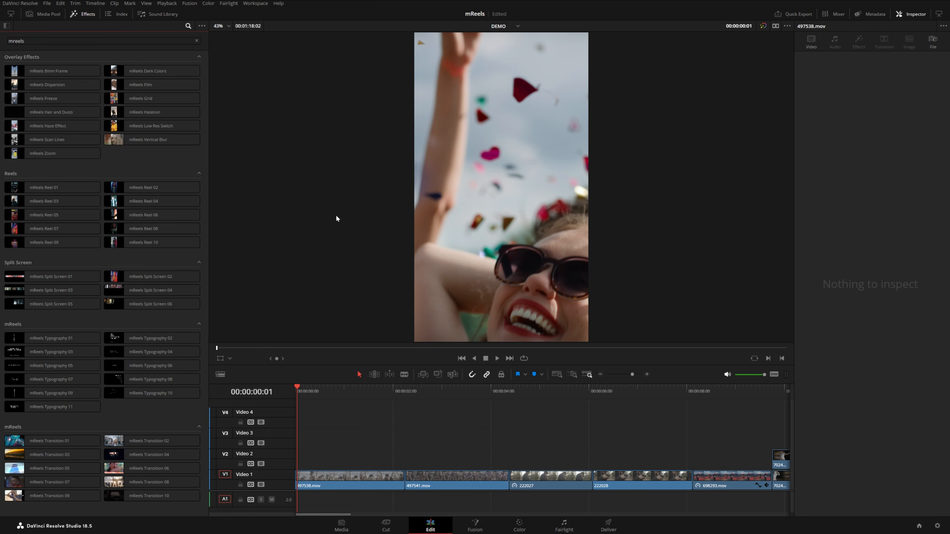
mouse_move(394, 454)
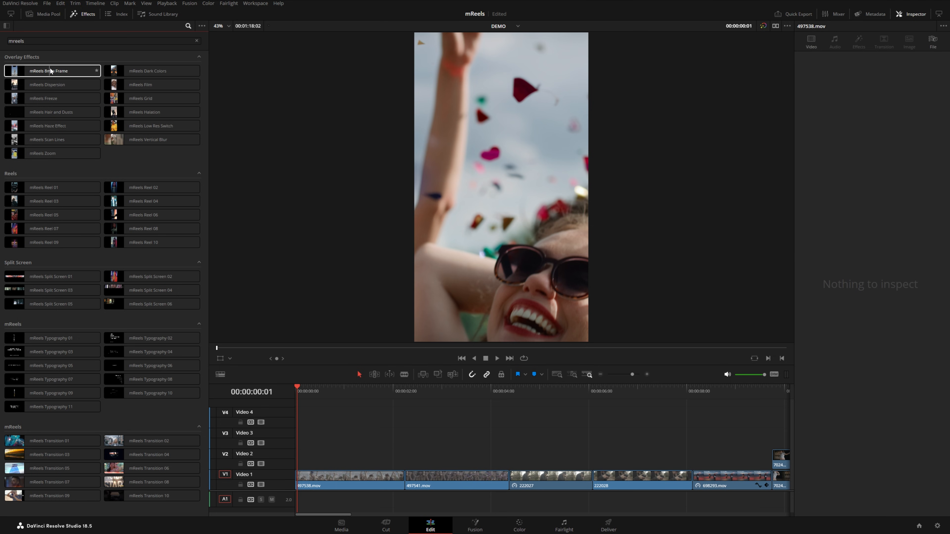
Apply the mReels 8mm Frame overlay to the first clip, then delete it again
double_click(48, 71)
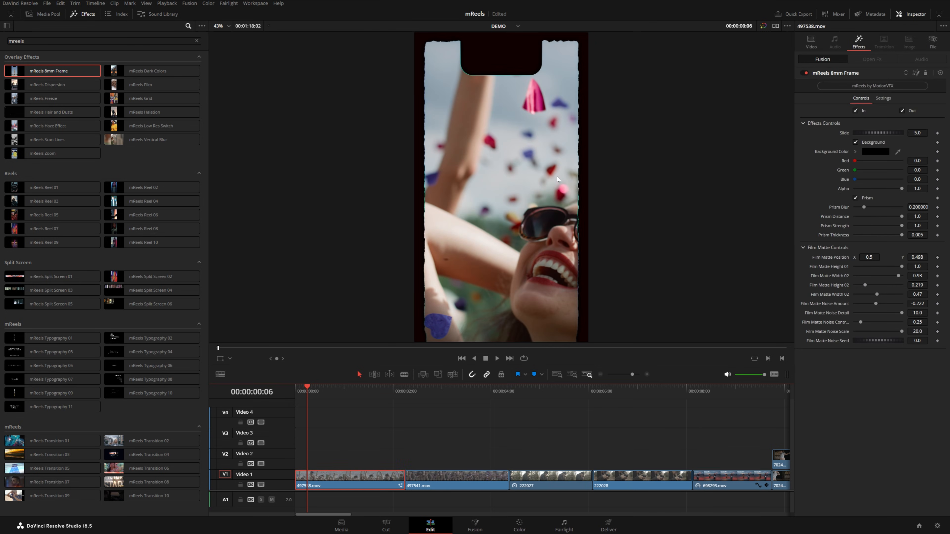
mouse_move(596, 332)
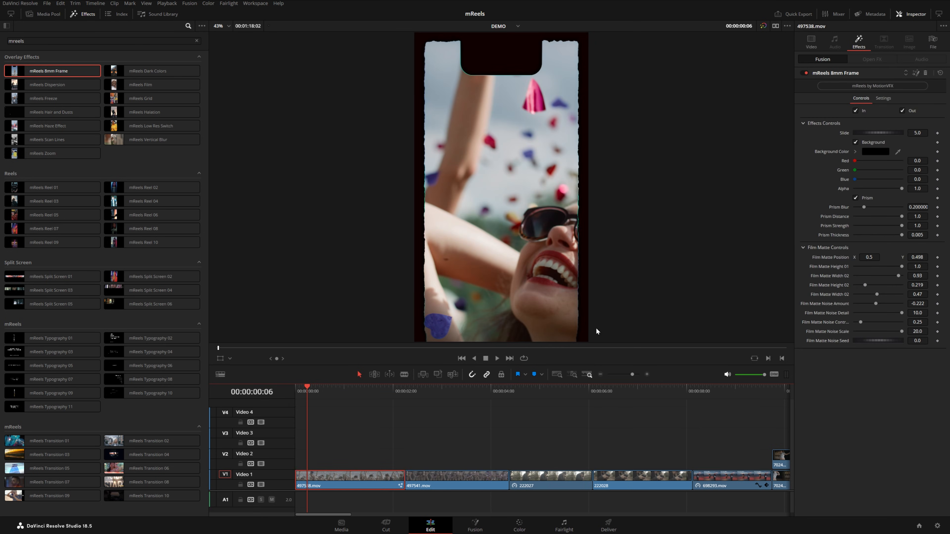
left_click(810, 38)
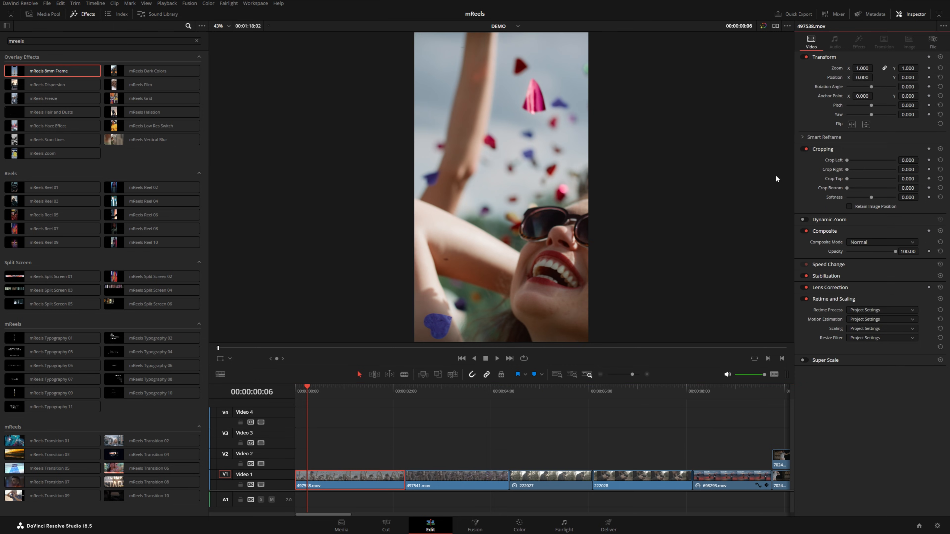
Convert the first clip to a Fusion clip and apply mReels 8mm Frame to it
right_click(349, 478)
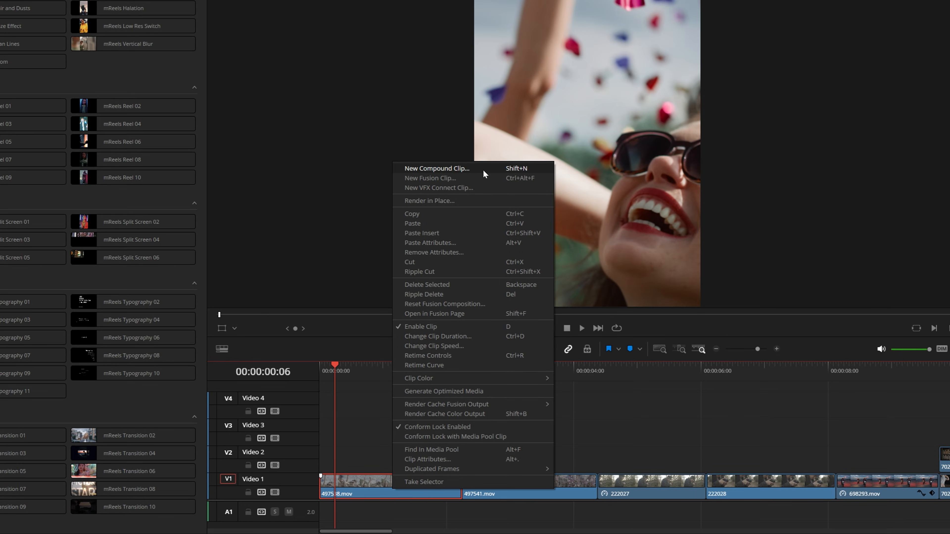
left_click(430, 178)
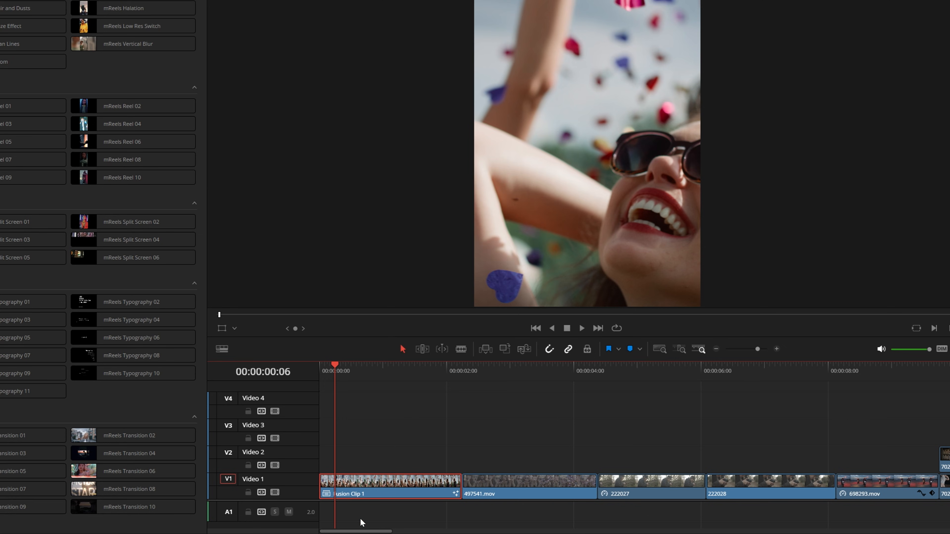
left_click_drag(388, 481, 455, 458)
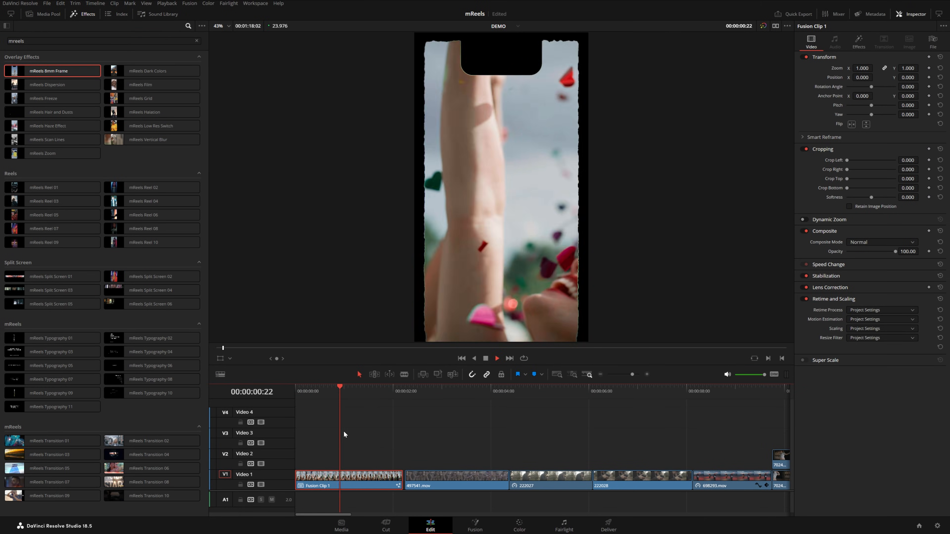
left_click(327, 391)
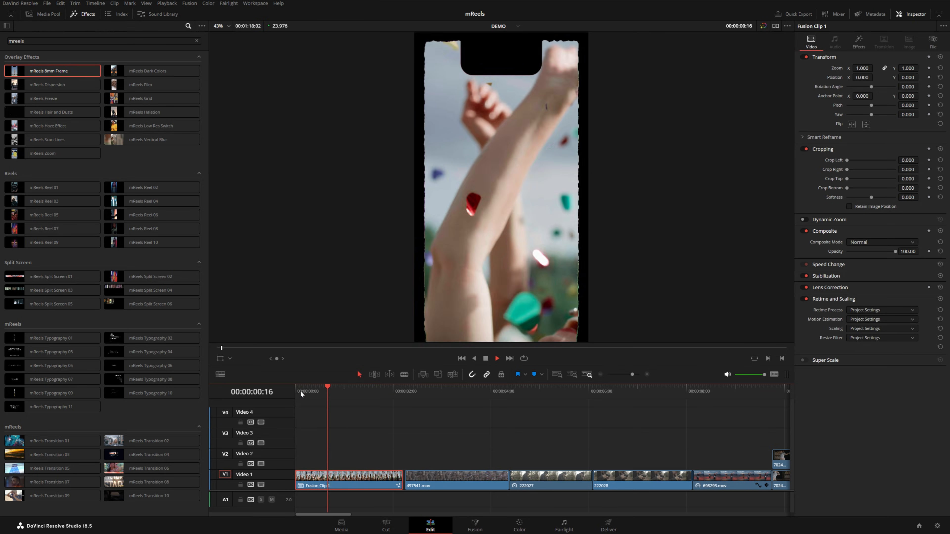
In the effect settings toggle the In animation off and back on, then expand Effects Controls
left_click(858, 43)
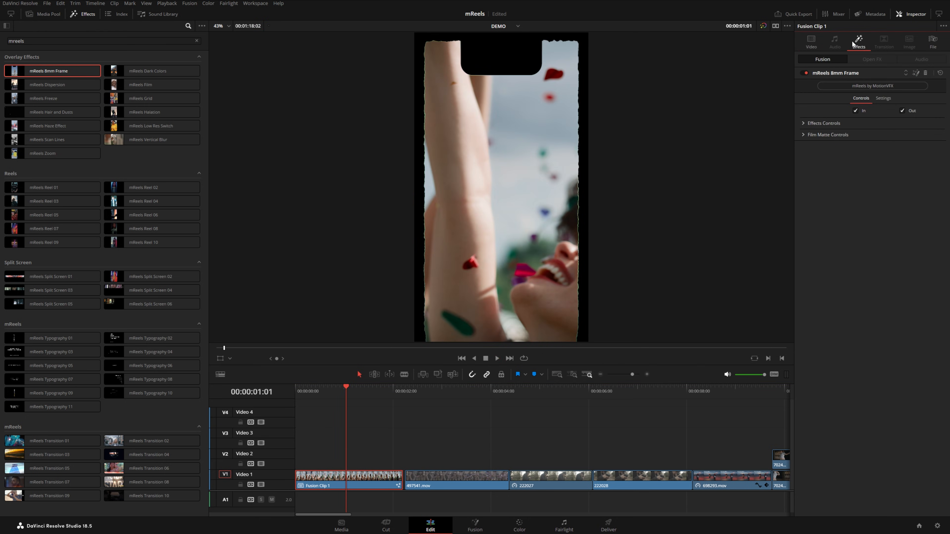
left_click(855, 111)
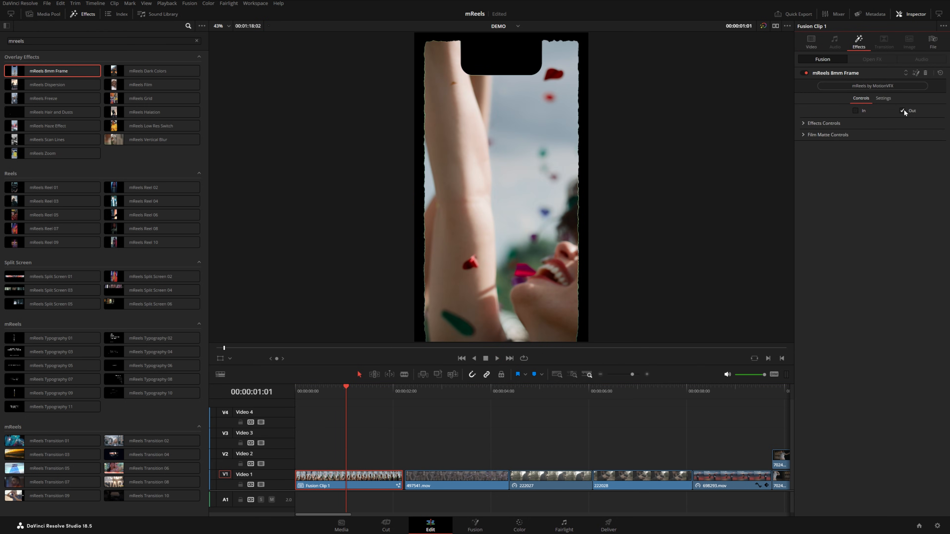
left_click(855, 110)
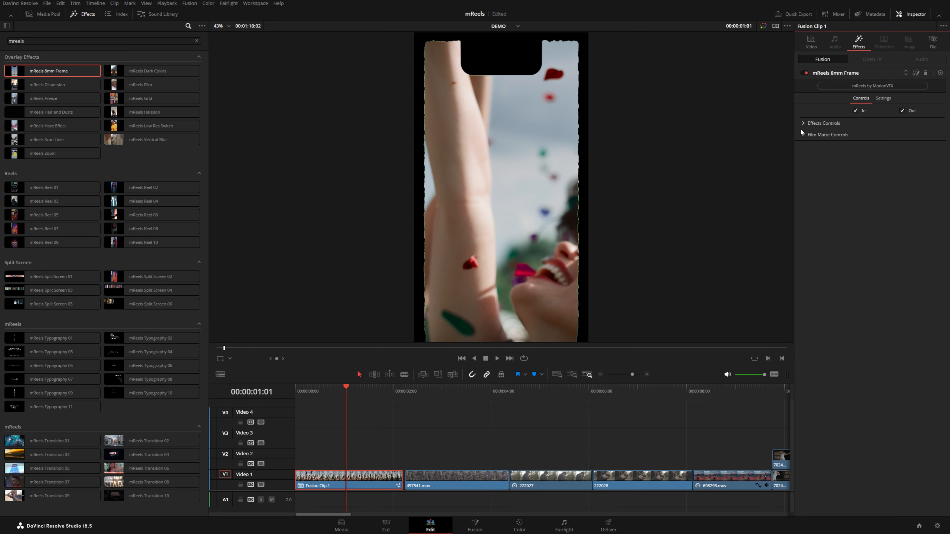
left_click(824, 123)
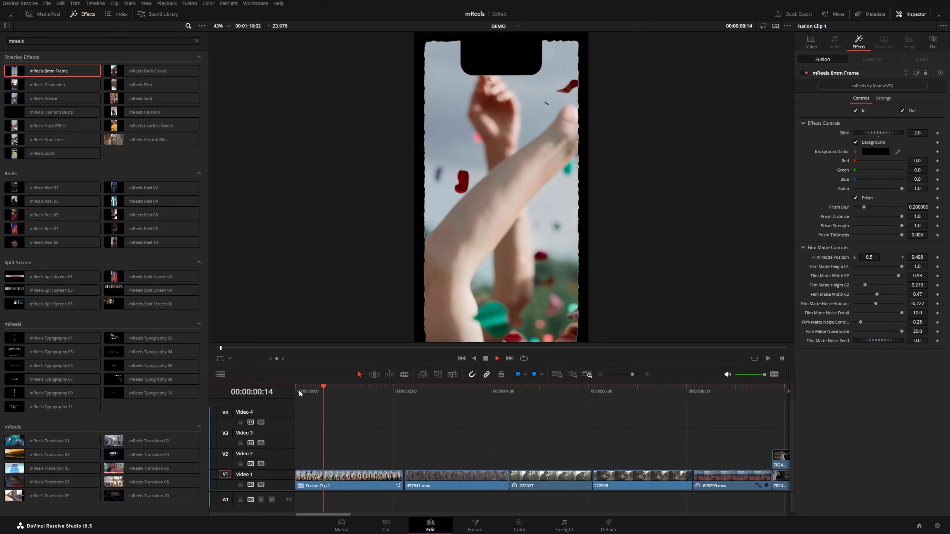
Make the second clip a Fusion clip with mReels Film and change its 4K label to HD
left_click(456, 478)
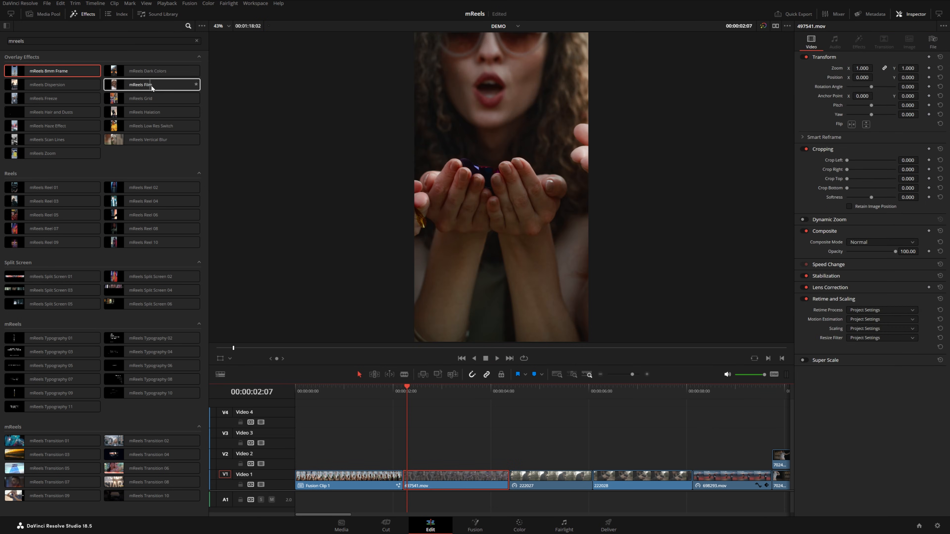
right_click(454, 478)
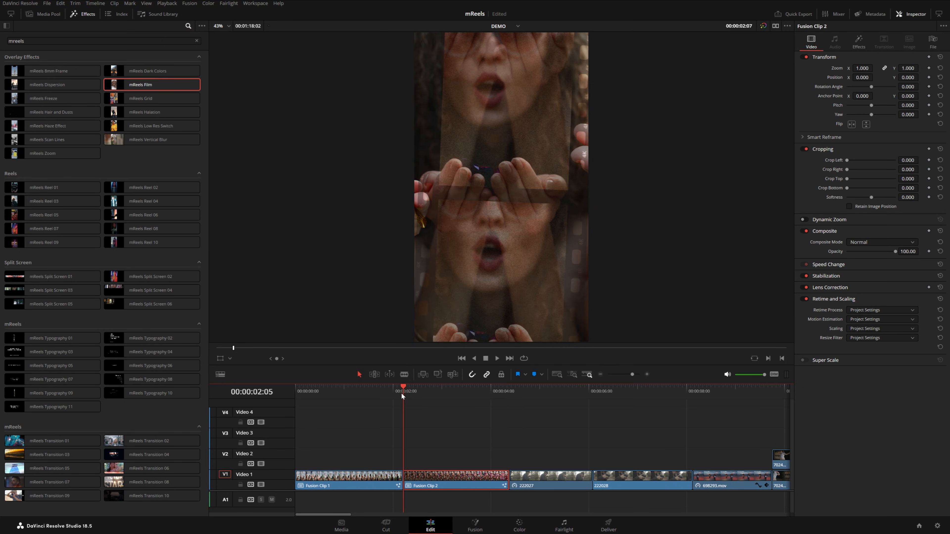
left_click(496, 358)
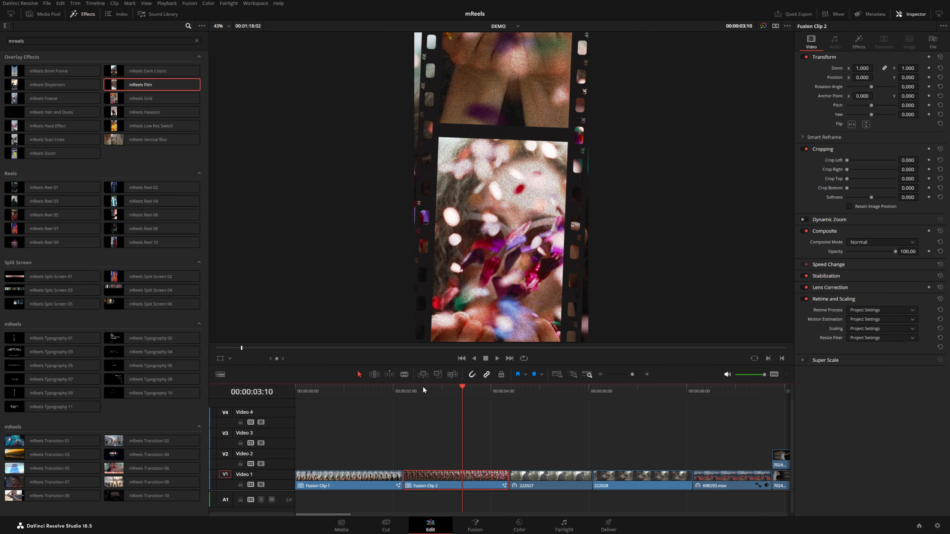
left_click(496, 359)
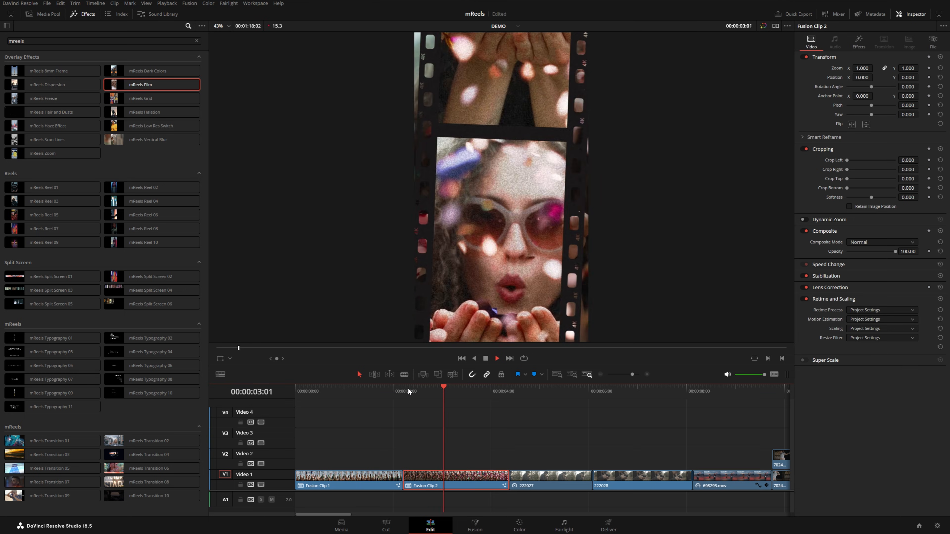
left_click(859, 45)
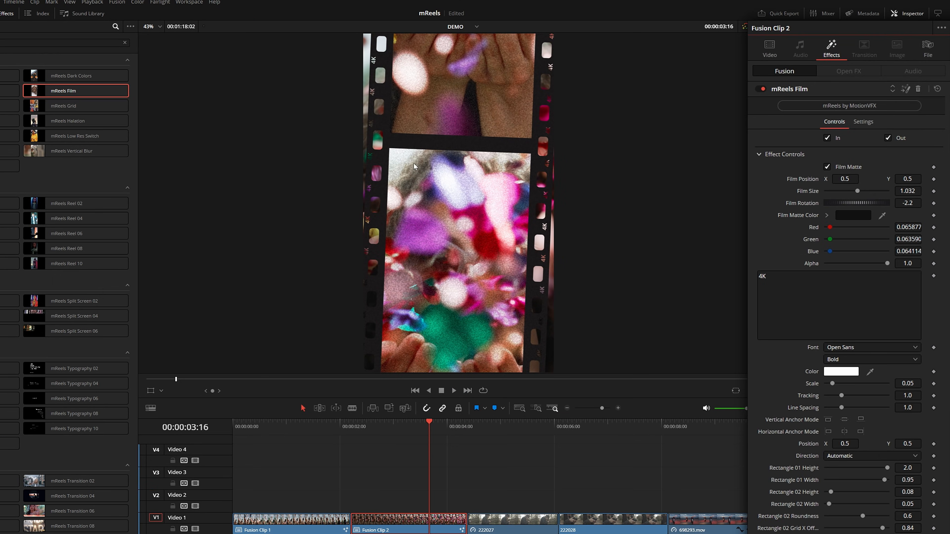
mouse_move(375, 66)
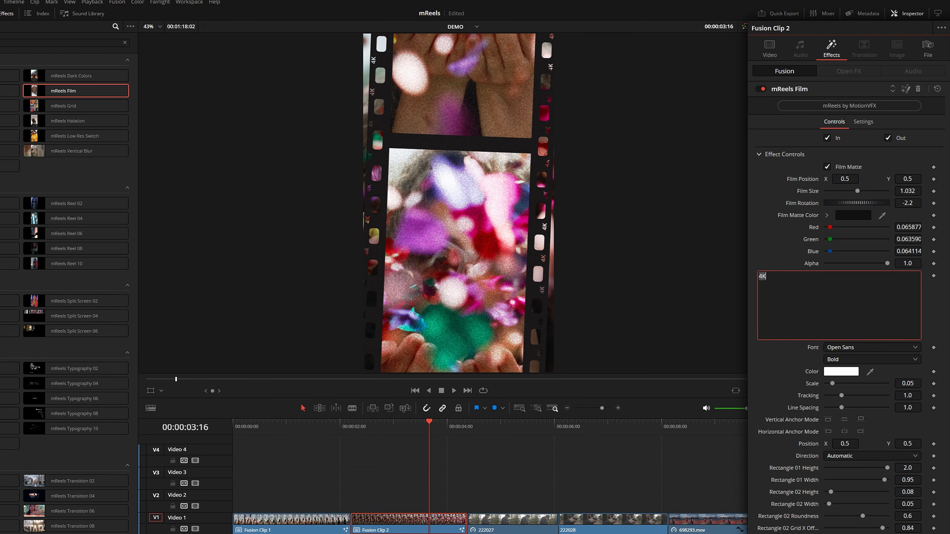
type("HD")
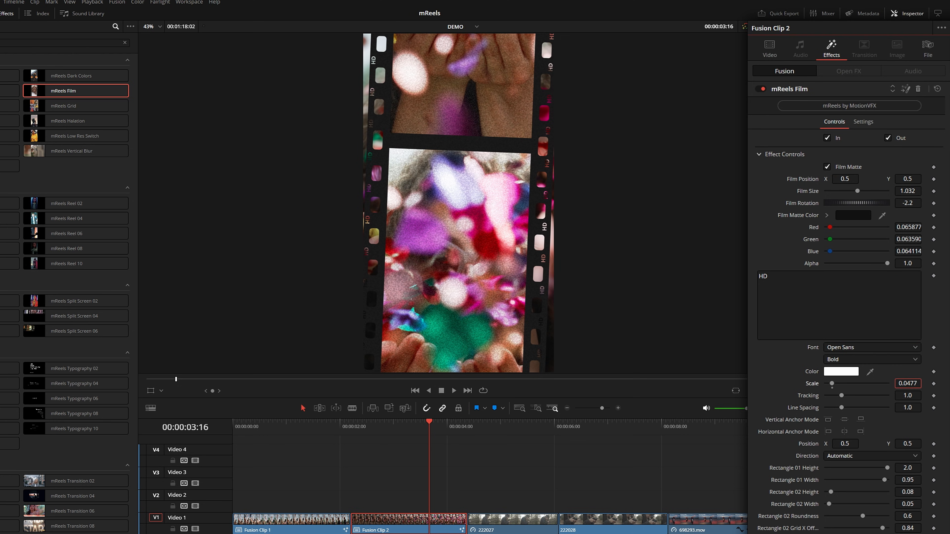
Adjust the film strip's Rectangle 01 Height to about 1.75
scroll("down", 3)
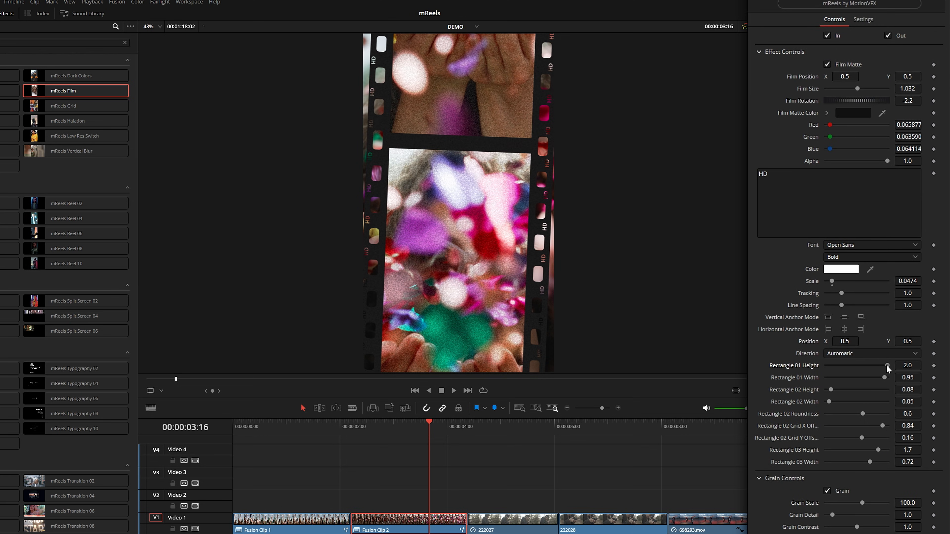
left_click_drag(882, 365, 871, 365)
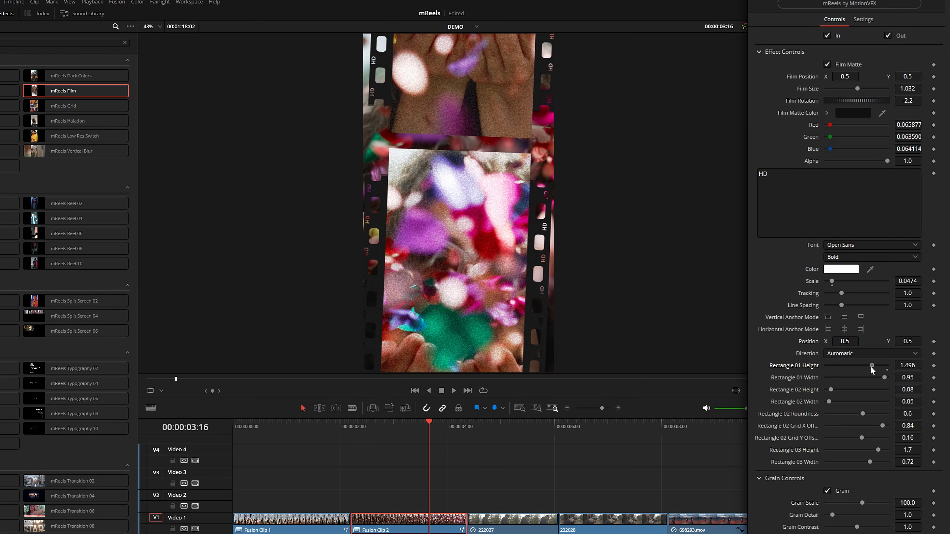
left_click_drag(855, 366, 879, 365)
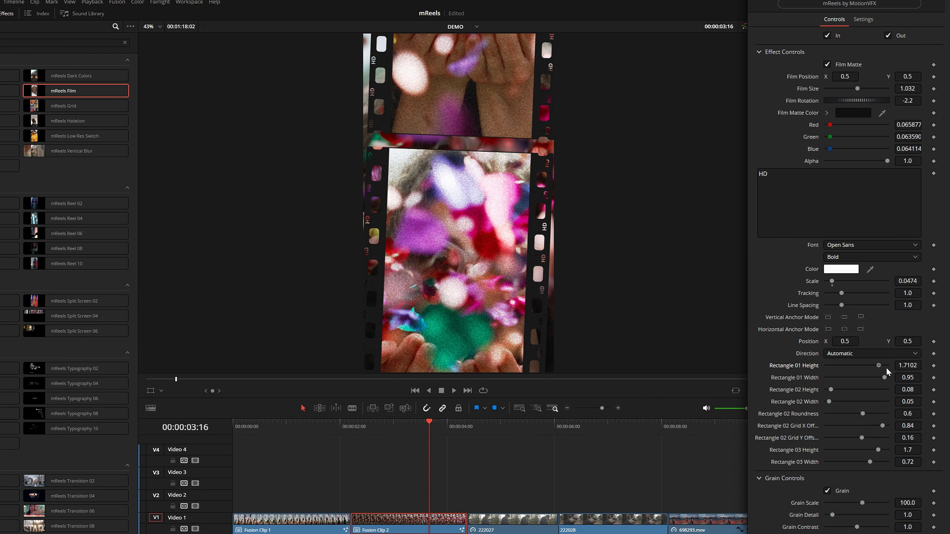
left_click_drag(879, 366, 889, 367)
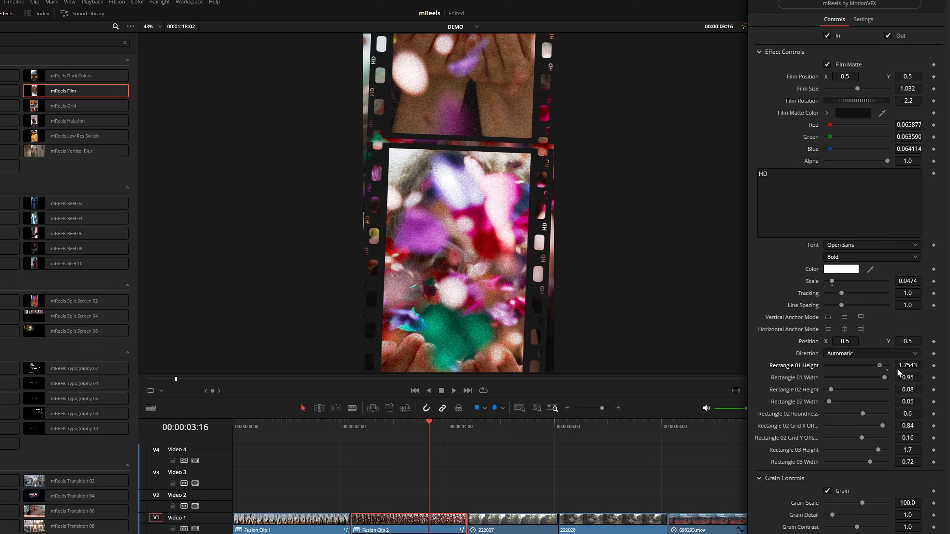
mouse_move(873, 382)
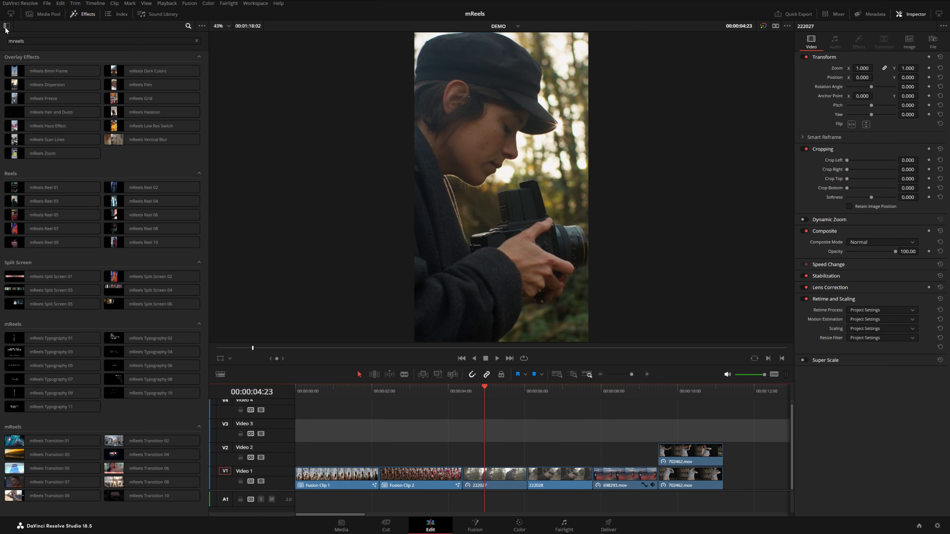
Add an Adjustment Clip from Favorites to the top track and stretch it across the whole edit
left_click(6, 29)
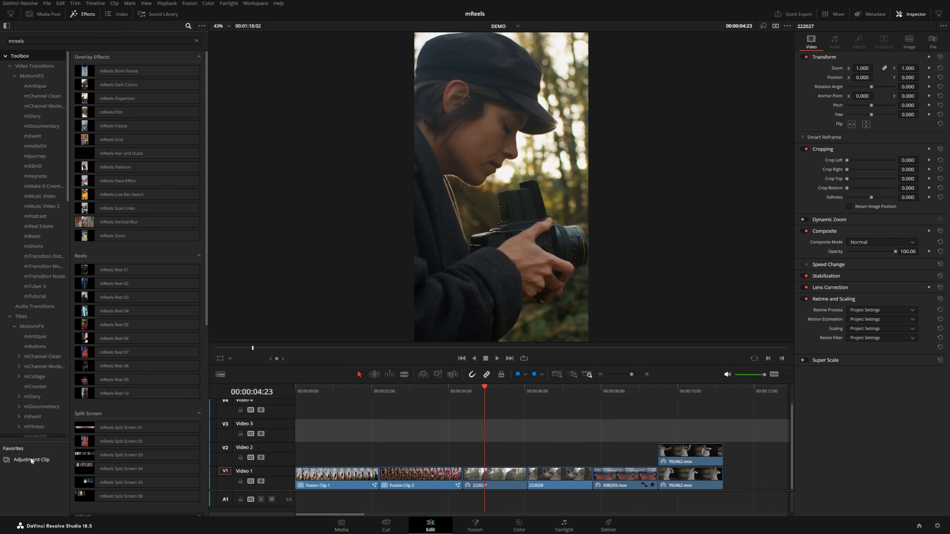
left_click_drag(31, 460, 388, 409)
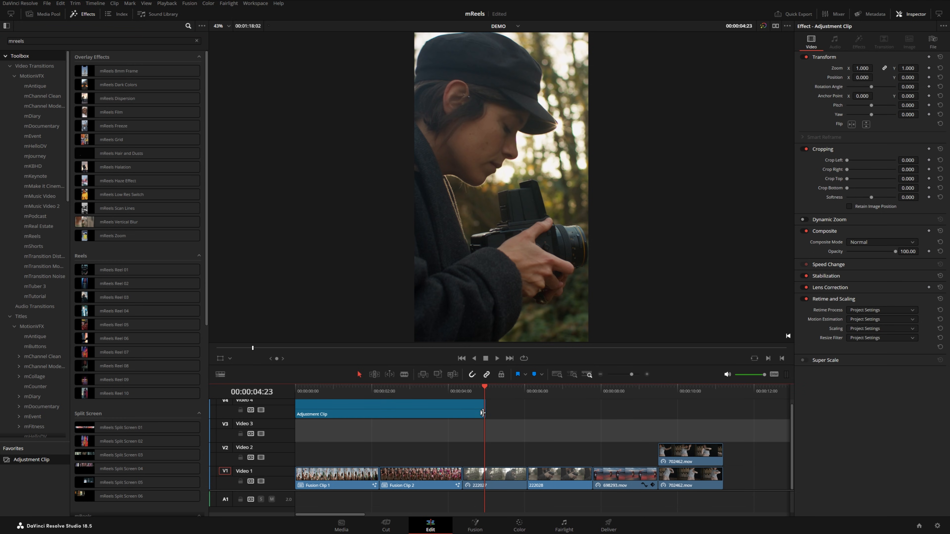
left_click_drag(483, 413, 721, 413)
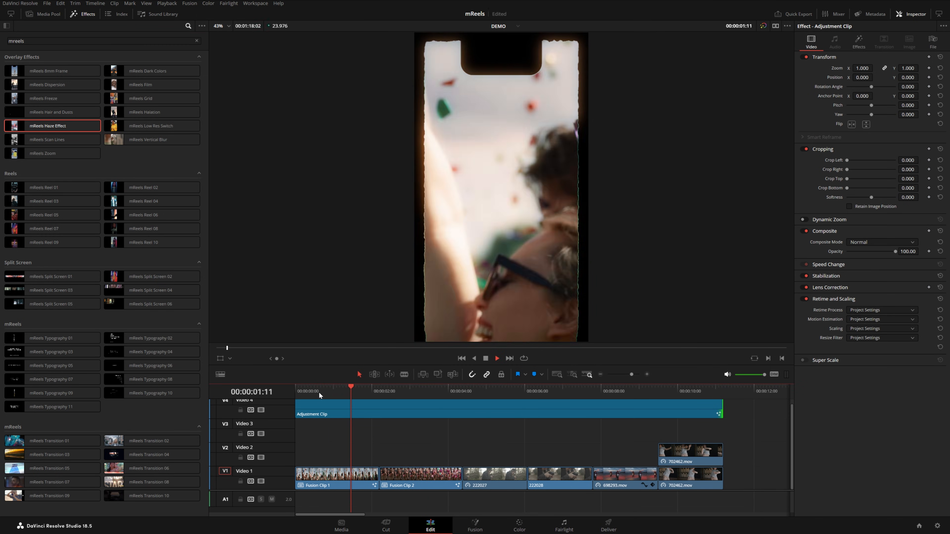
Set mReels Haze Range Threshold near 0.614, Blur Size 63 and Tint about 0.102
left_click(411, 386)
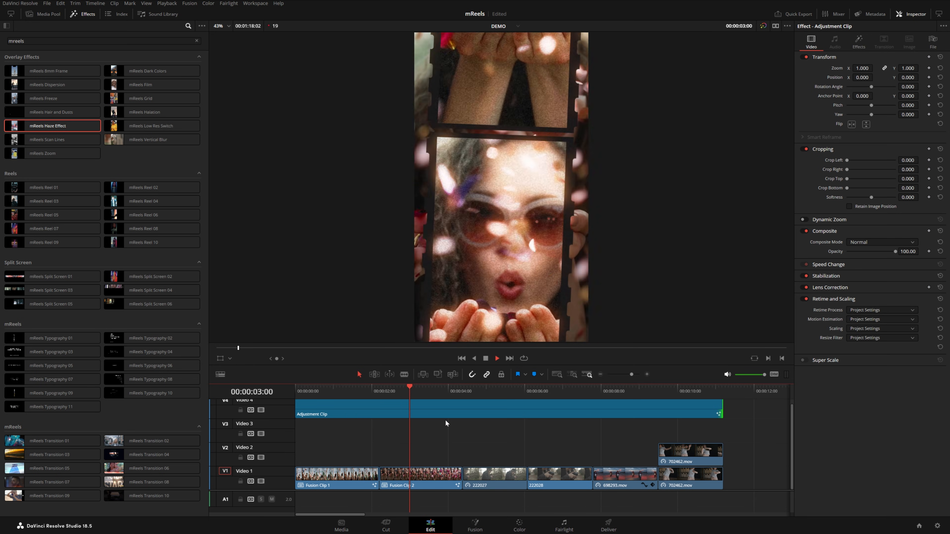
left_click(858, 46)
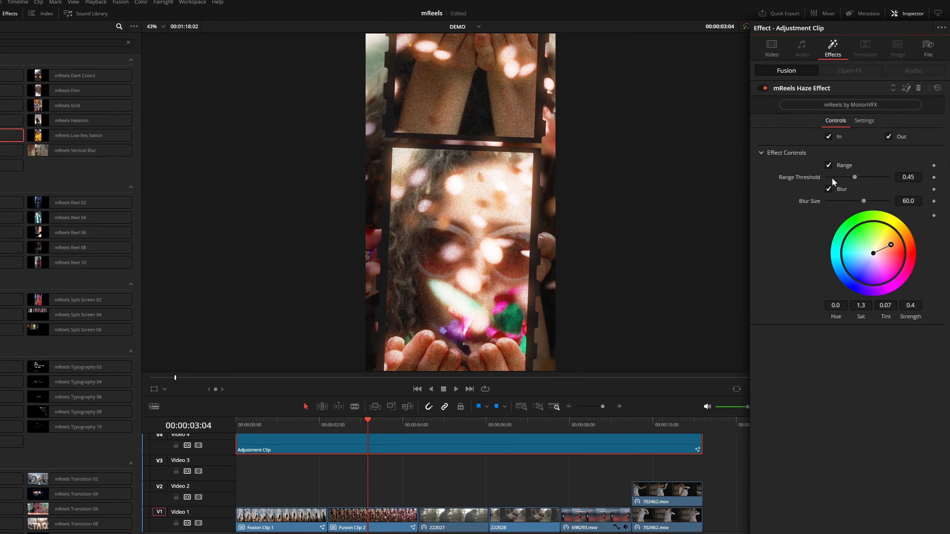
left_click_drag(854, 177, 859, 179)
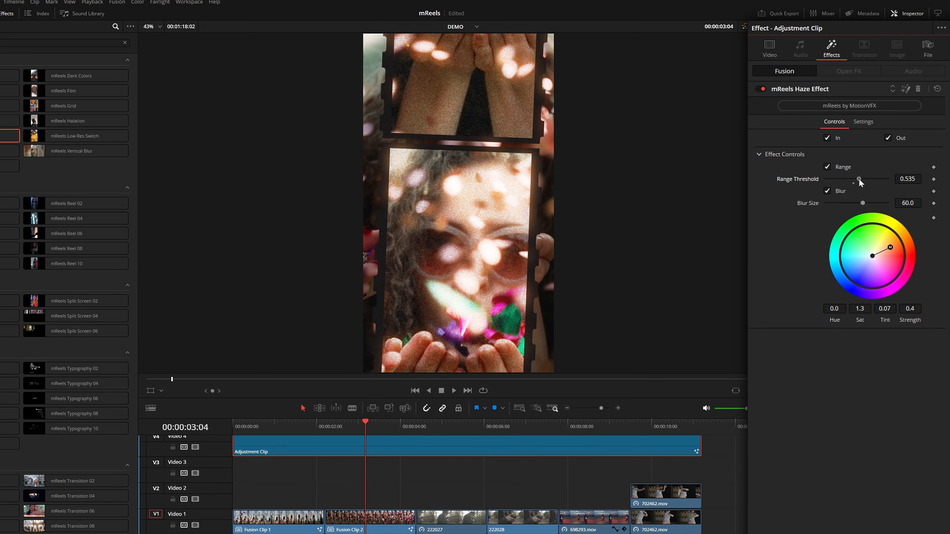
left_click_drag(858, 179, 867, 179)
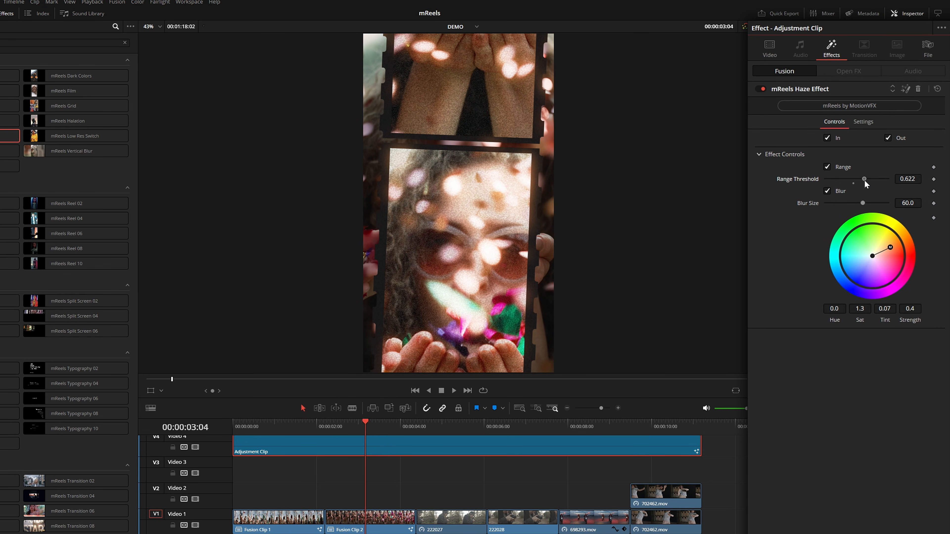
left_click_drag(862, 203, 868, 204)
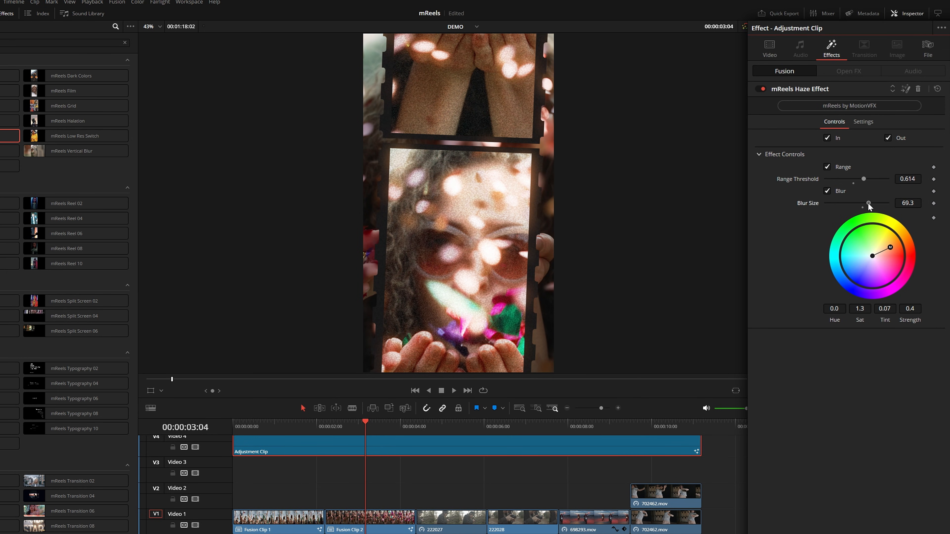
left_click_drag(867, 203, 865, 203)
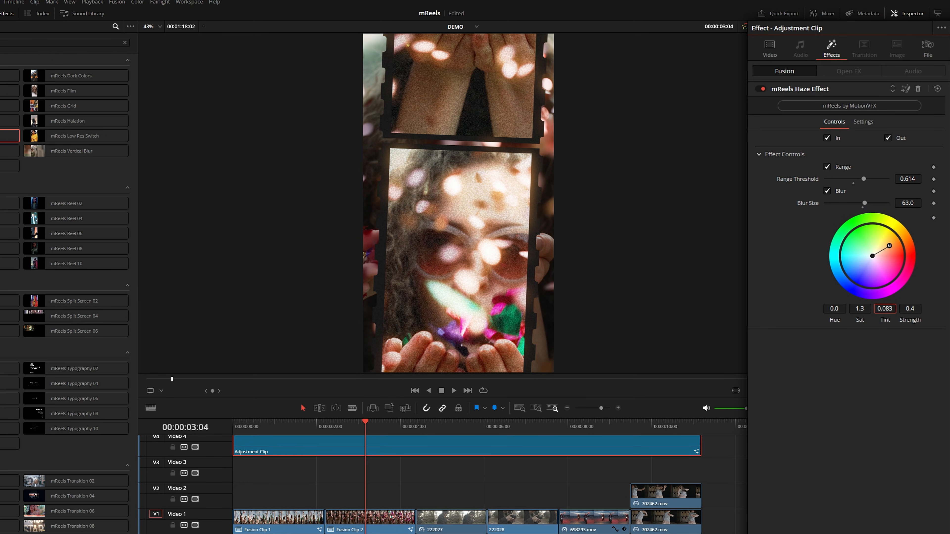
left_click(472, 421)
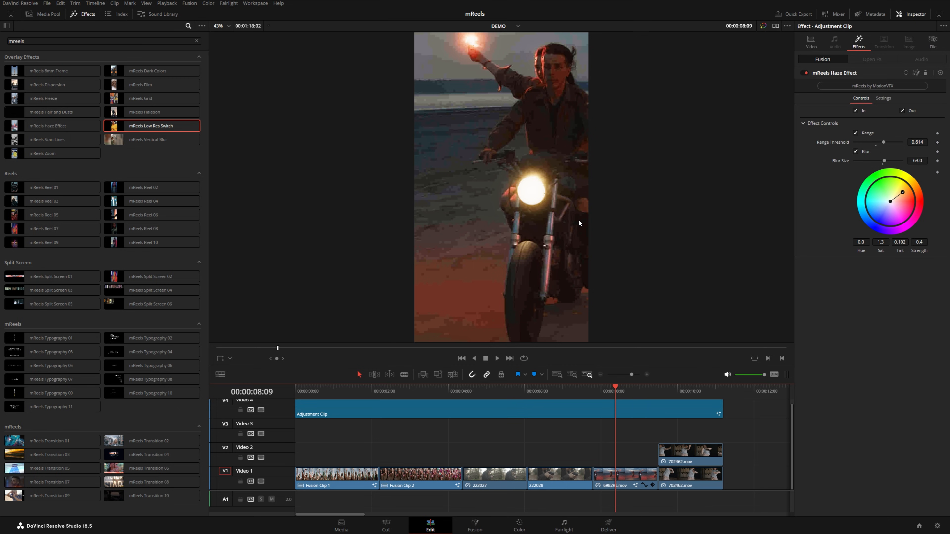
Select 698293.mov and experiment with Low Res Switch JPEG Damage Quality, ending near 8.8
left_click(625, 475)
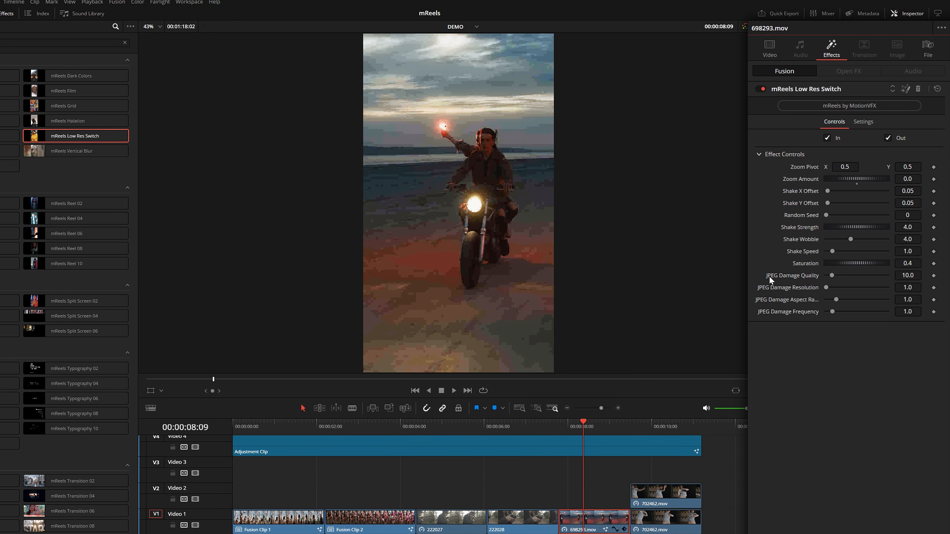
left_click_drag(833, 275, 839, 275)
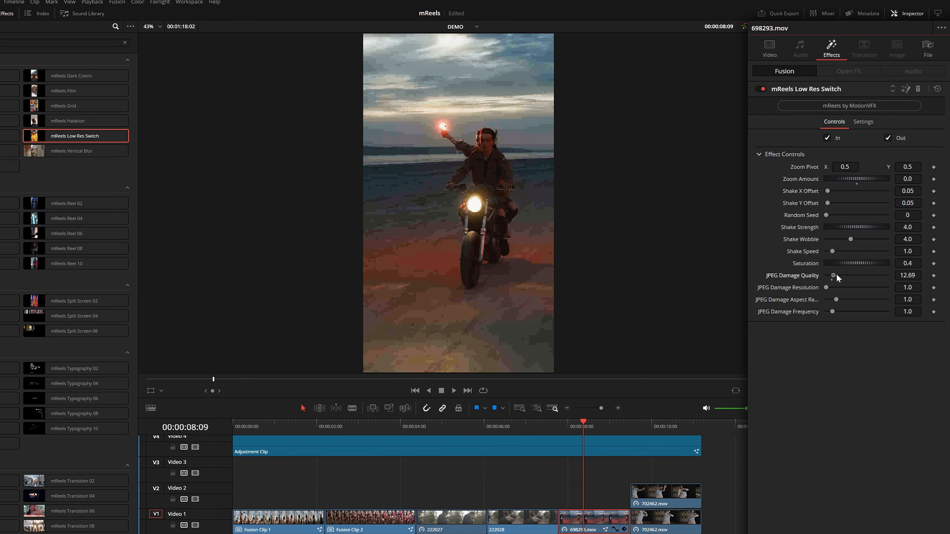
left_click_drag(834, 276, 870, 275)
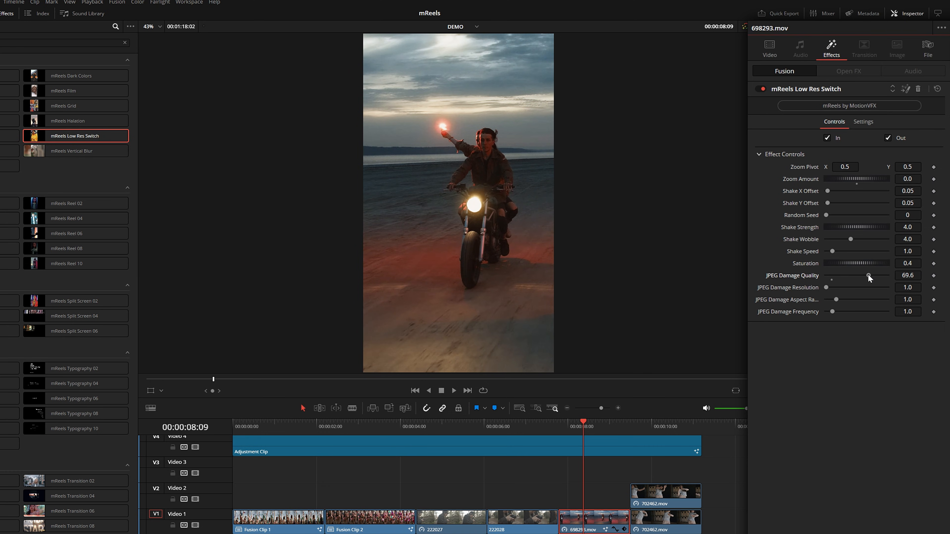
left_click_drag(890, 276, 833, 276)
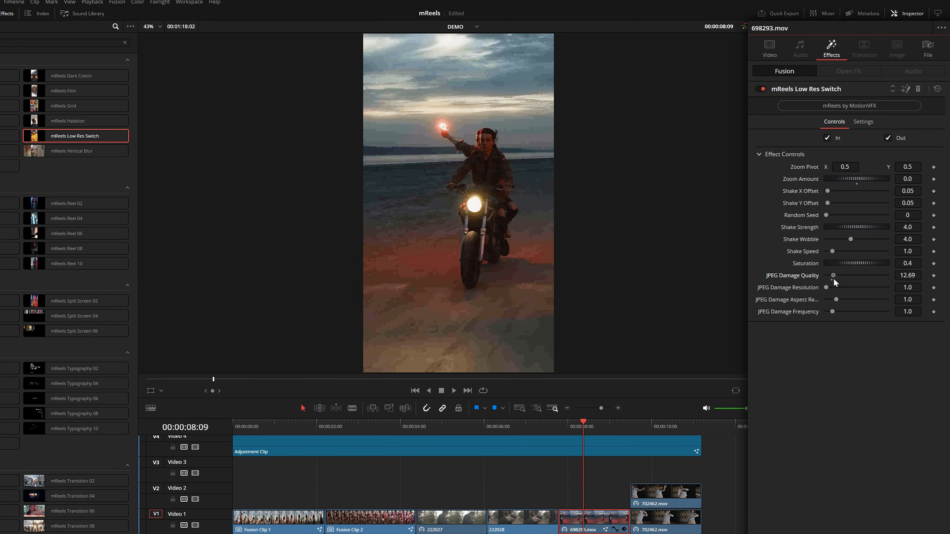
left_click_drag(834, 276, 833, 275)
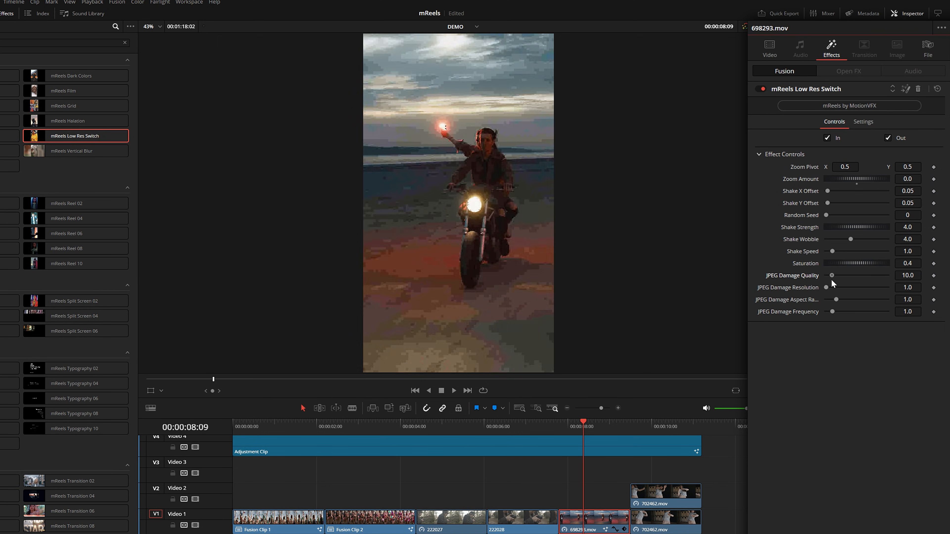
left_click_drag(840, 275, 834, 275)
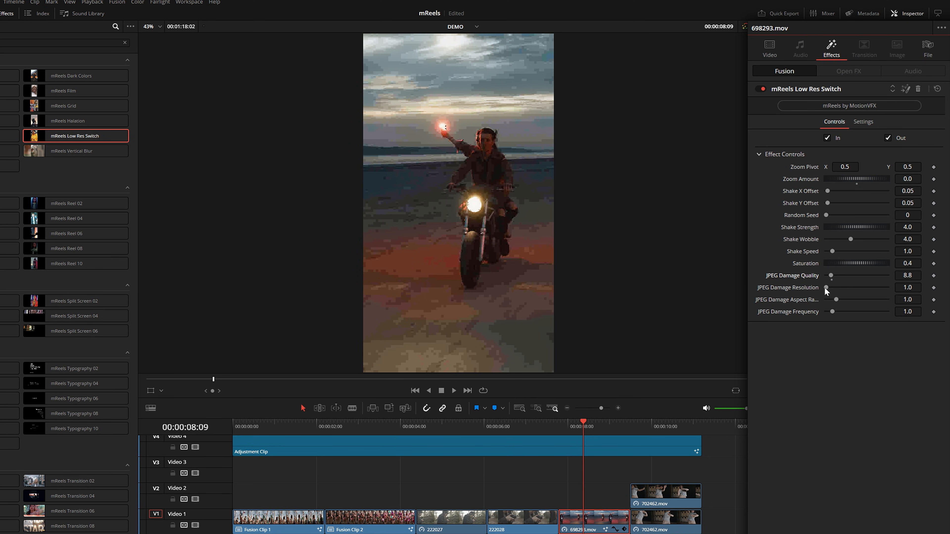
Set JPEG Damage Resolution to 4.2 and settle JPEG Damage Quality near 30
left_click_drag(832, 288, 839, 288)
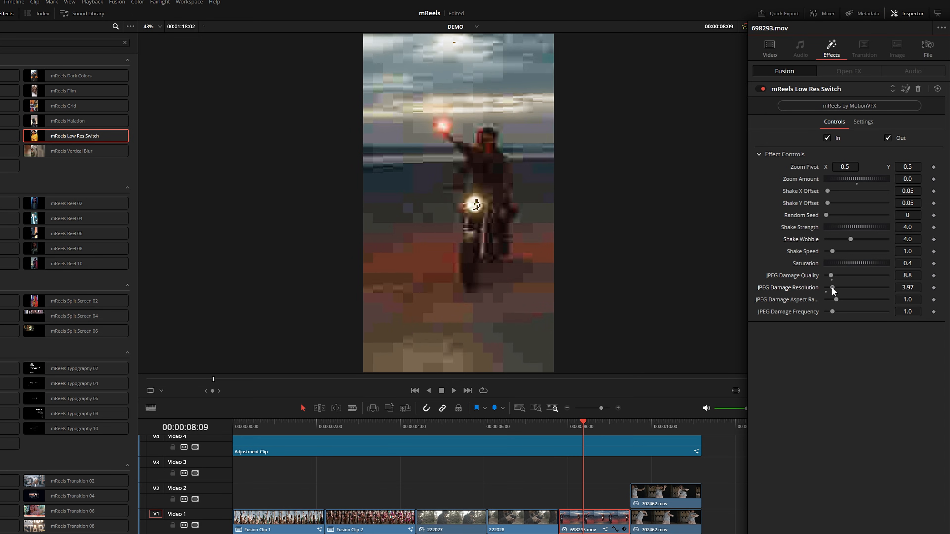
left_click_drag(831, 288, 835, 288)
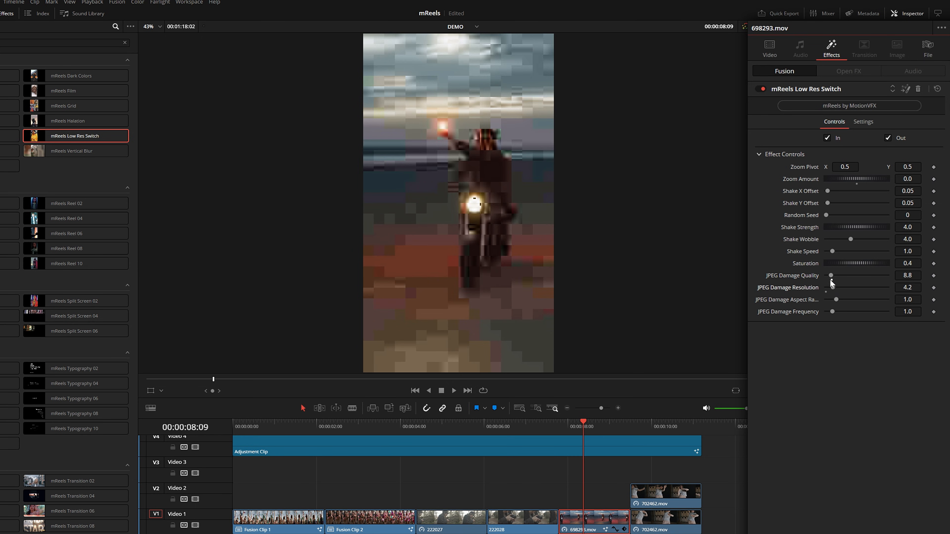
left_click_drag(829, 275, 846, 275)
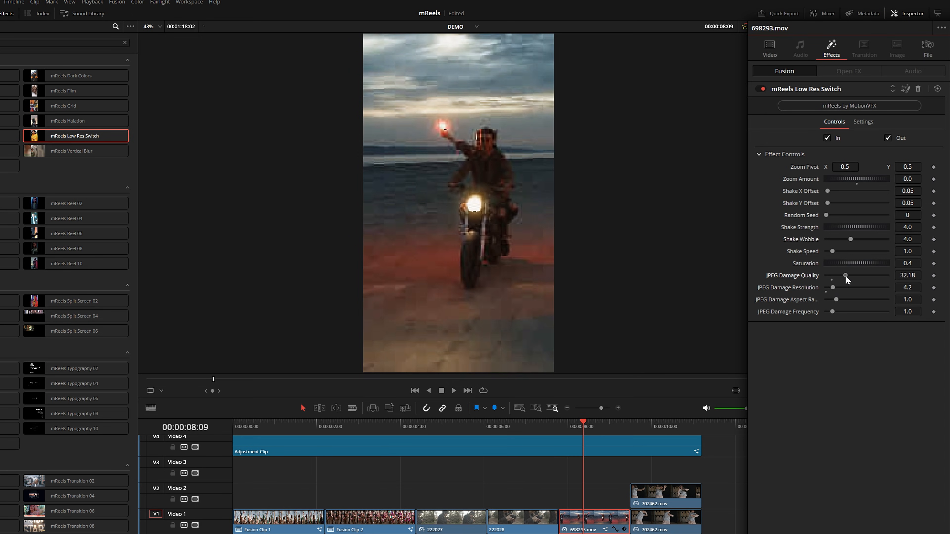
left_click_drag(848, 275, 844, 275)
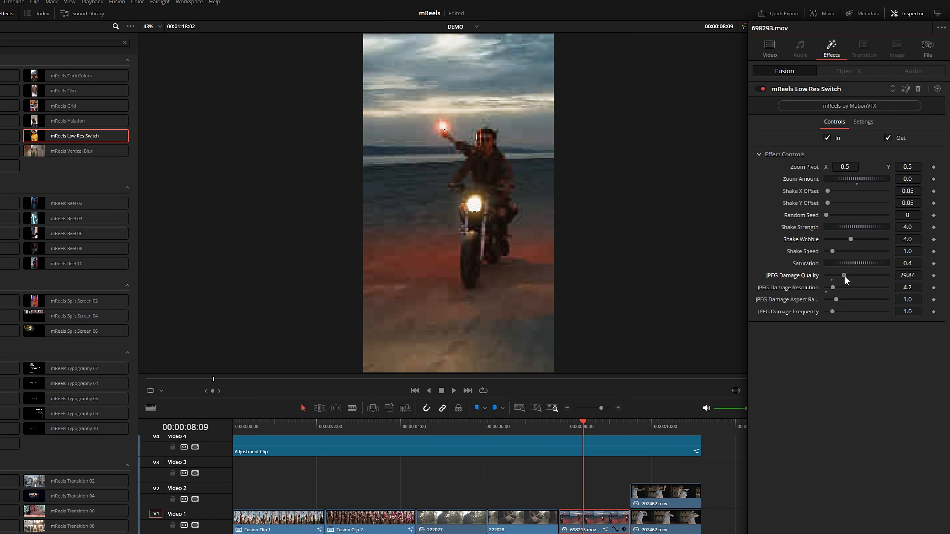
left_click_drag(843, 275, 851, 276)
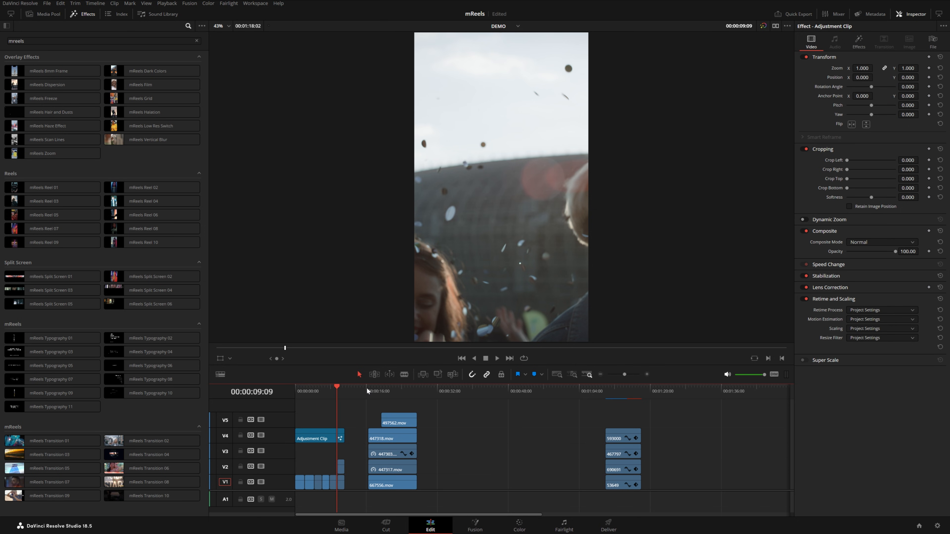
Select the stacked clip group near the 16-second mark for merging into Fusion Clip 4
left_click(368, 391)
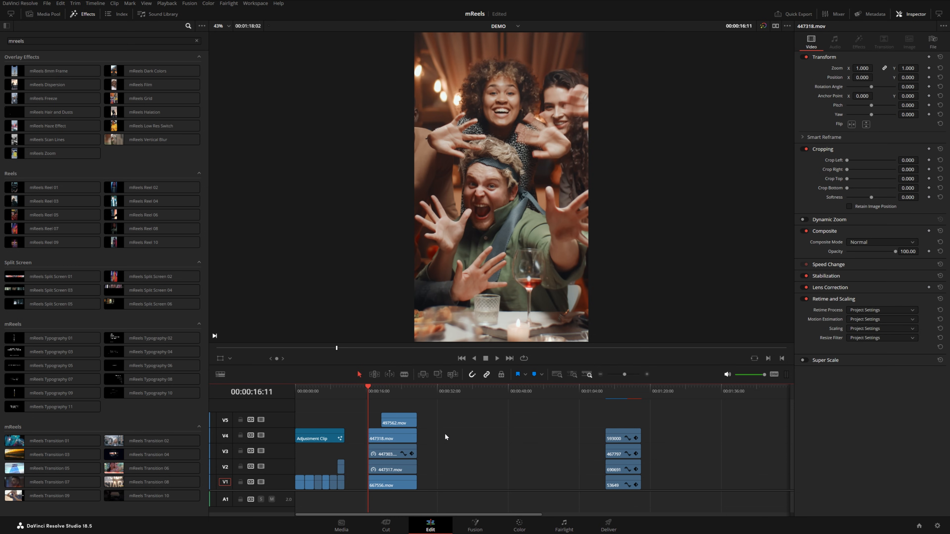
mouse_move(497, 442)
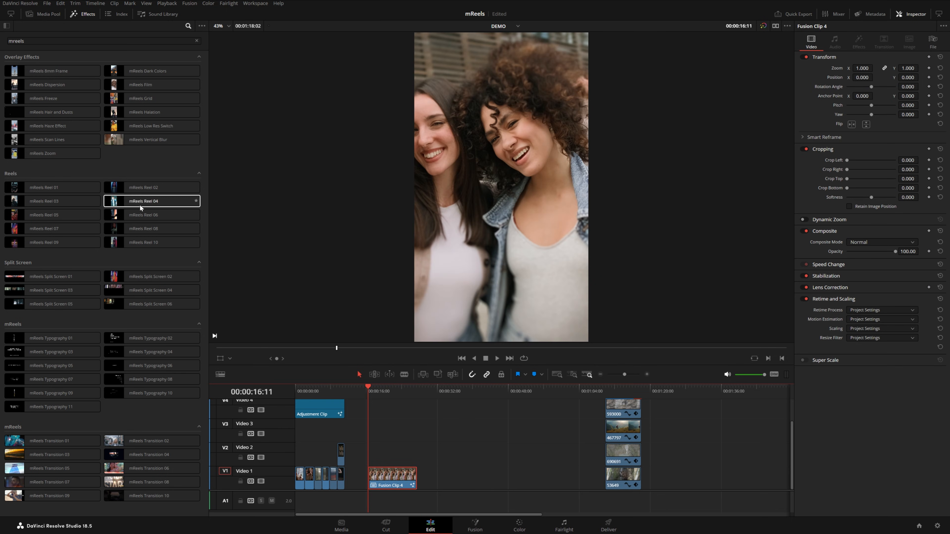
Apply mReels Reel 04 to Fusion Clip 4, lengthen it to about ten seconds and preview it
left_click(392, 476)
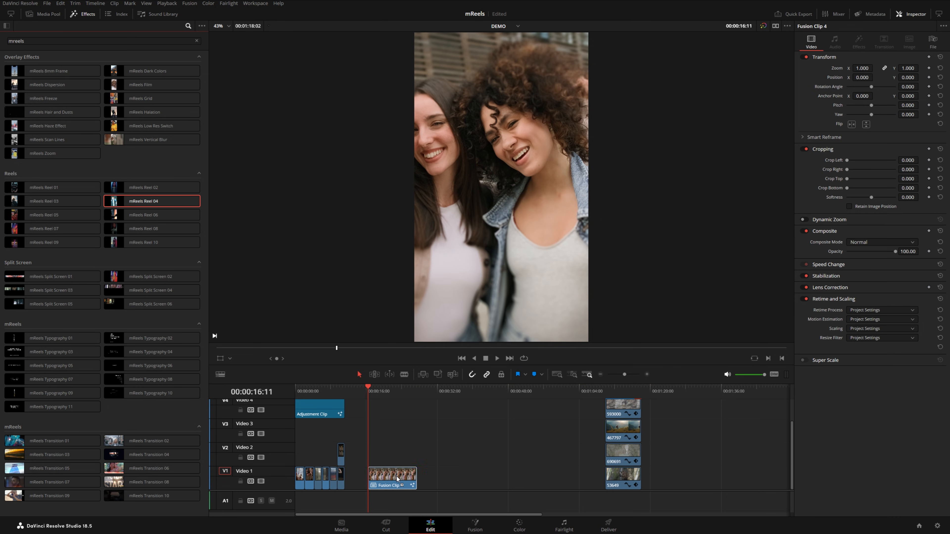
left_click(859, 41)
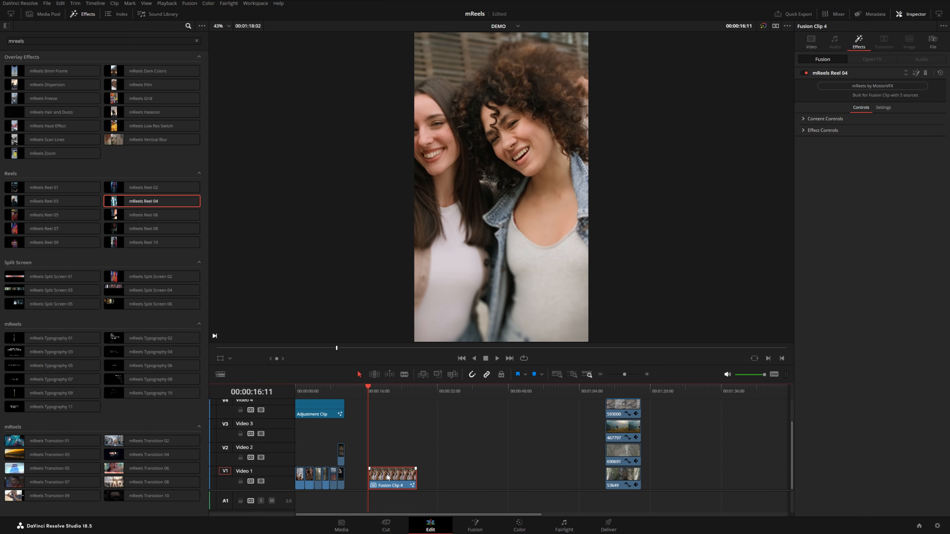
right_click(391, 478)
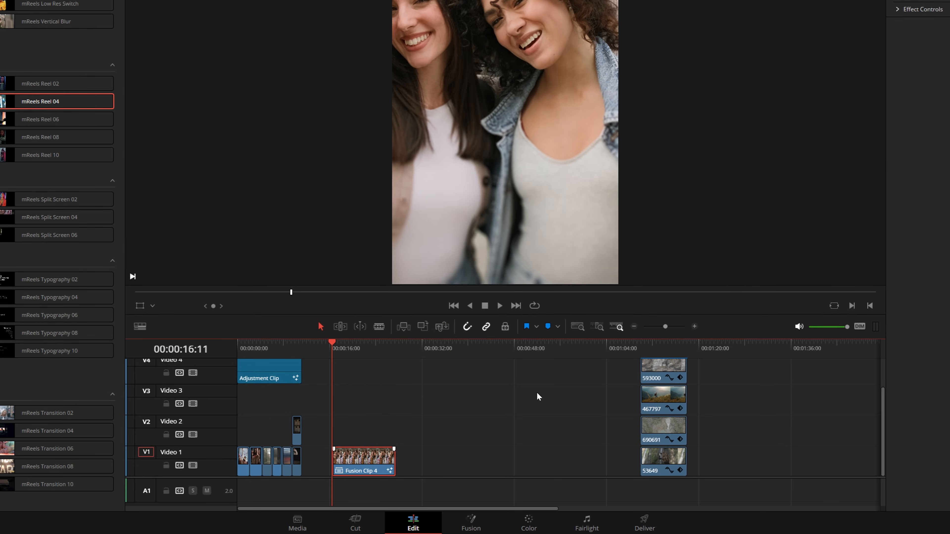
left_click(166, 4)
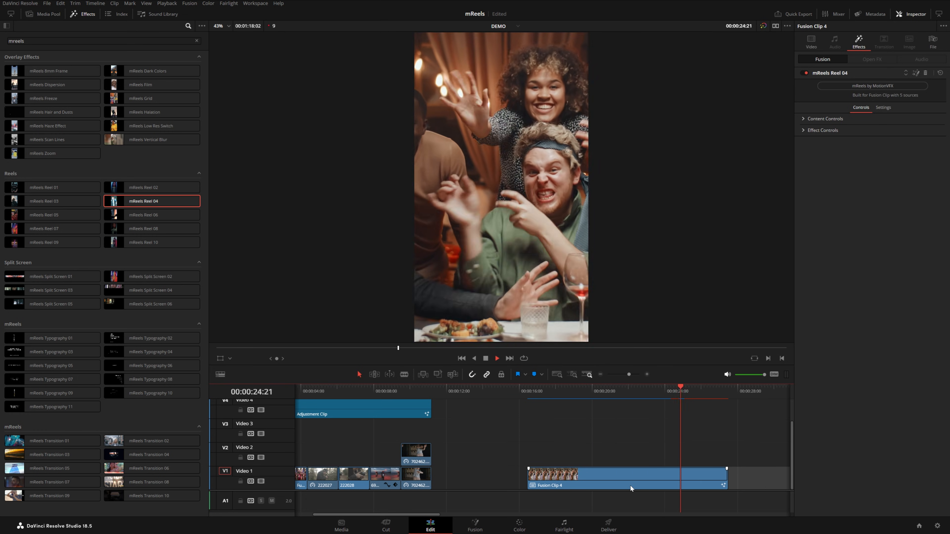
left_click(528, 386)
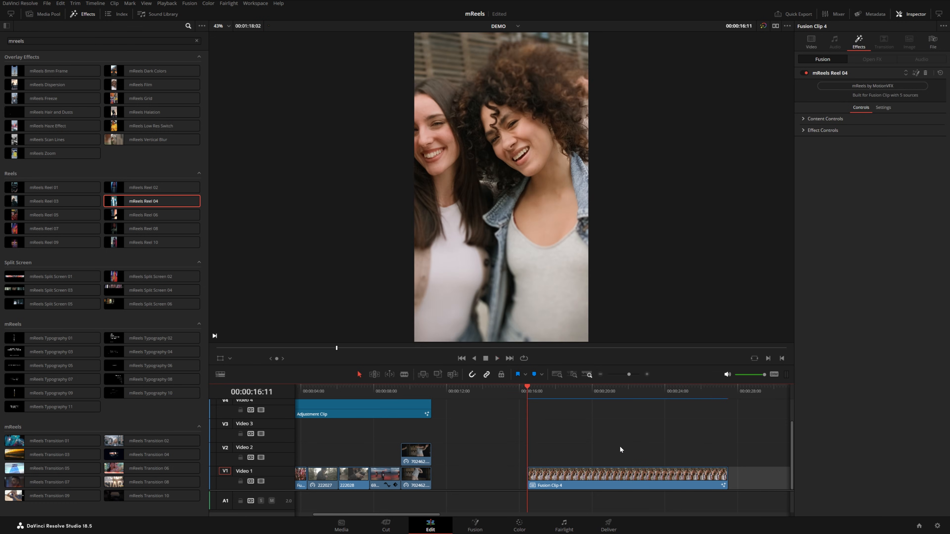
left_click(497, 358)
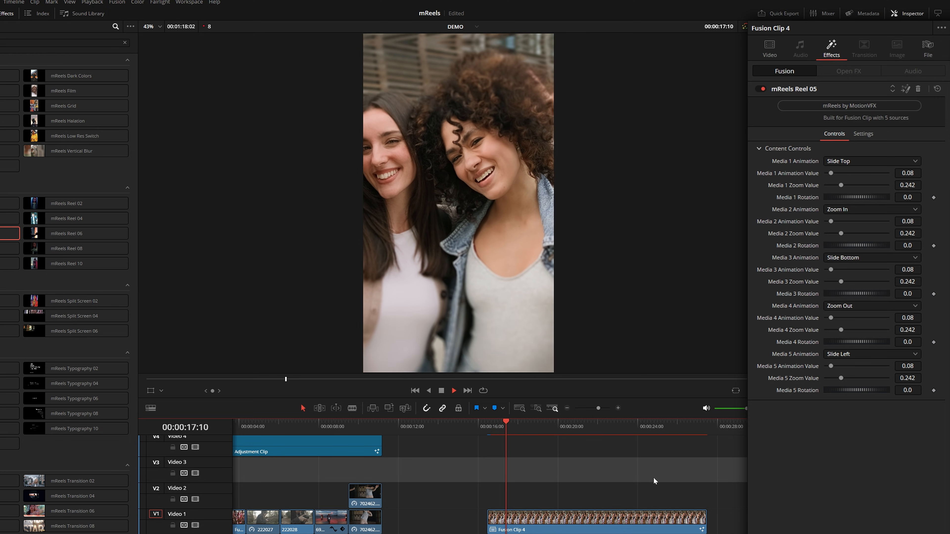
Set Media 1 to animate with Zoom In and adjust the zoom amount for Media 4
left_click(871, 161)
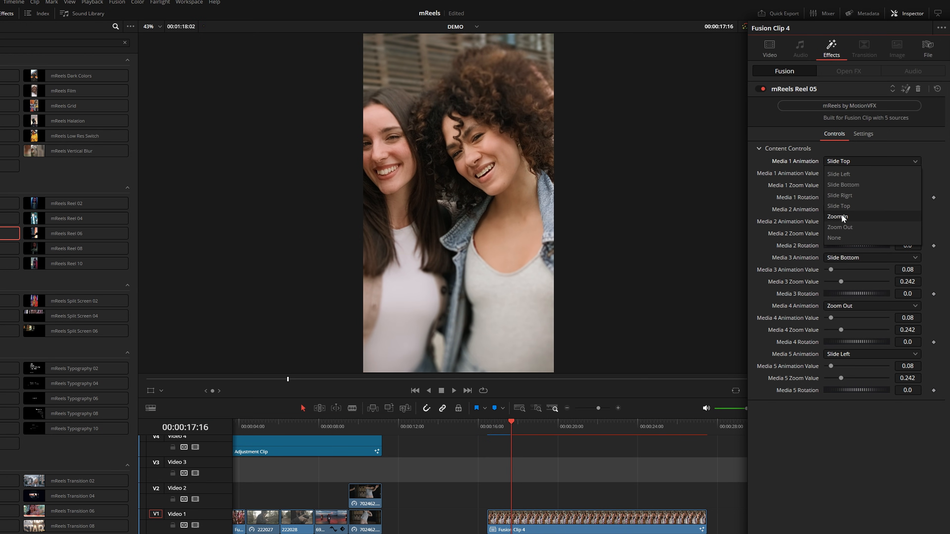
left_click(838, 216)
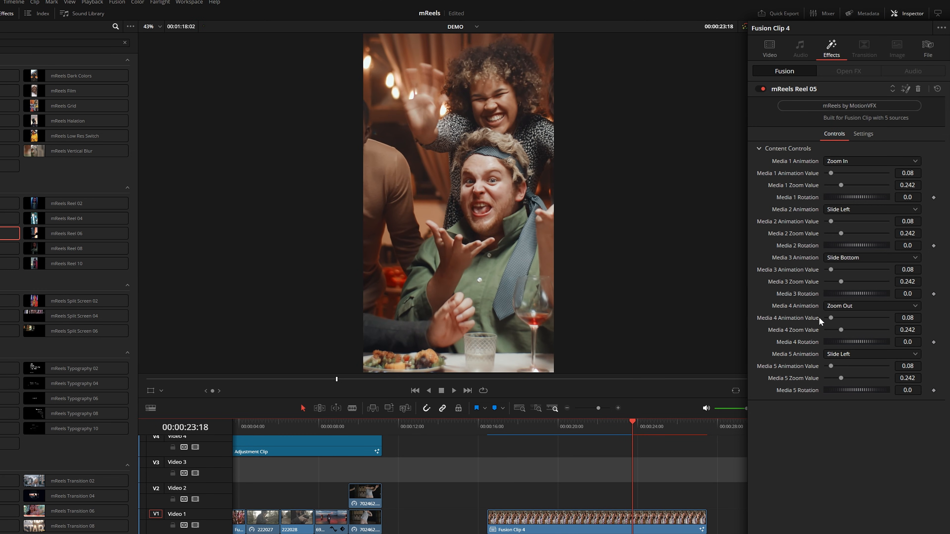
mouse_move(838, 273)
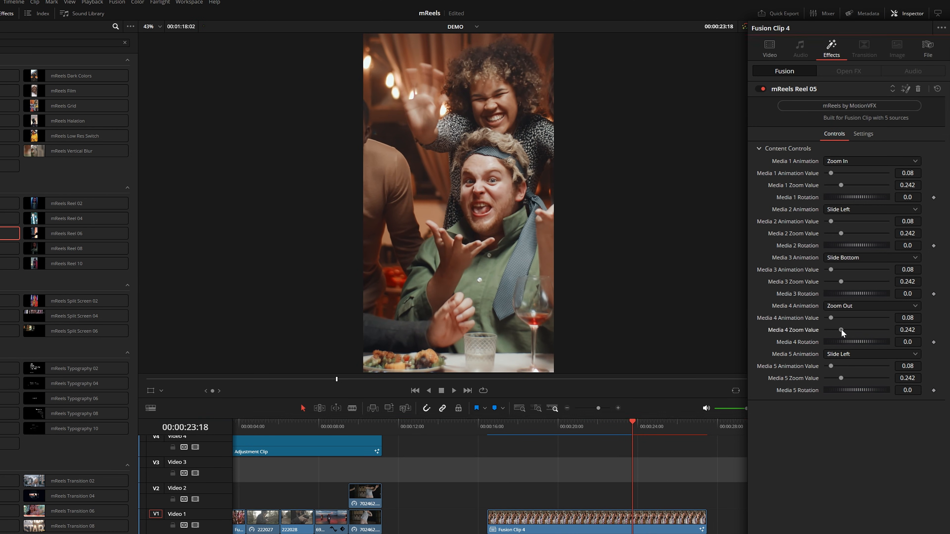
left_click_drag(841, 330, 855, 330)
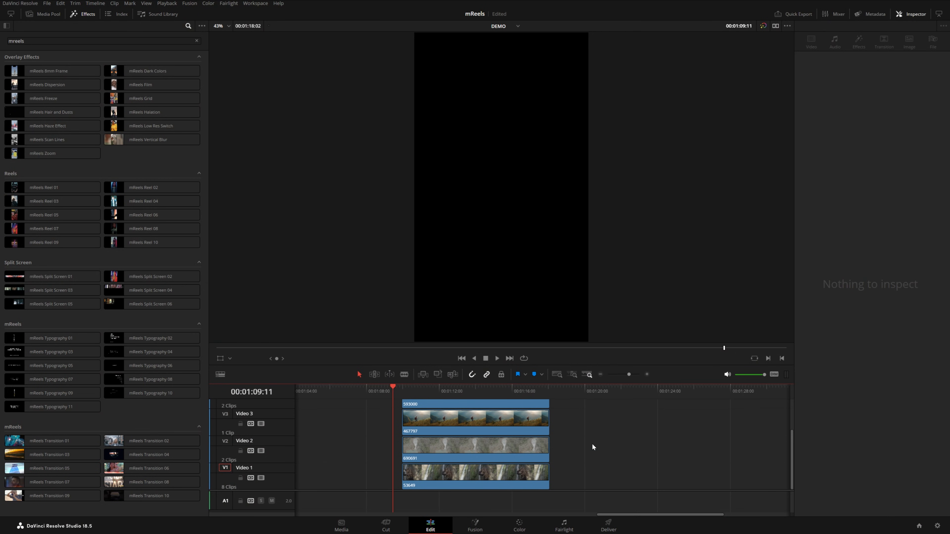
mouse_move(146, 317)
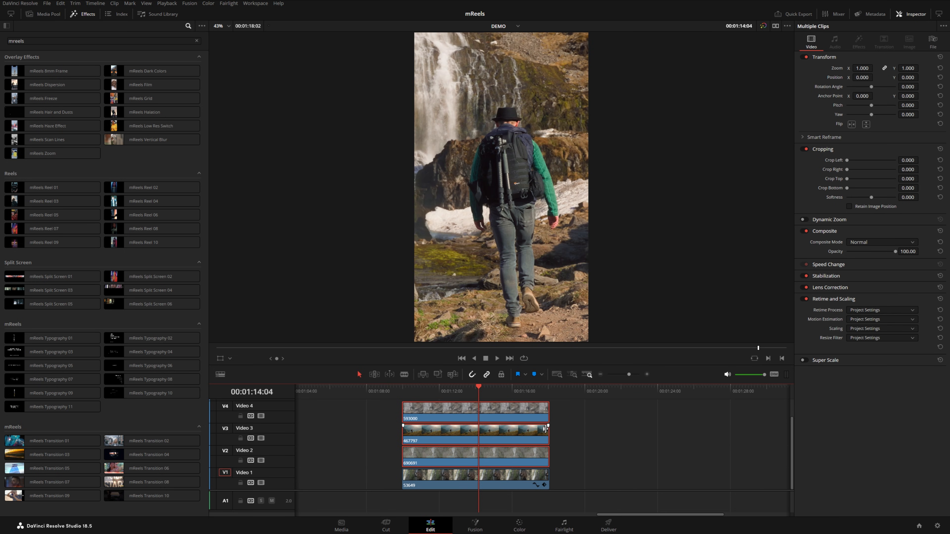
Combine the four selected stacked clips into Fusion Clip 6 via New Fusion Clip
right_click(484, 482)
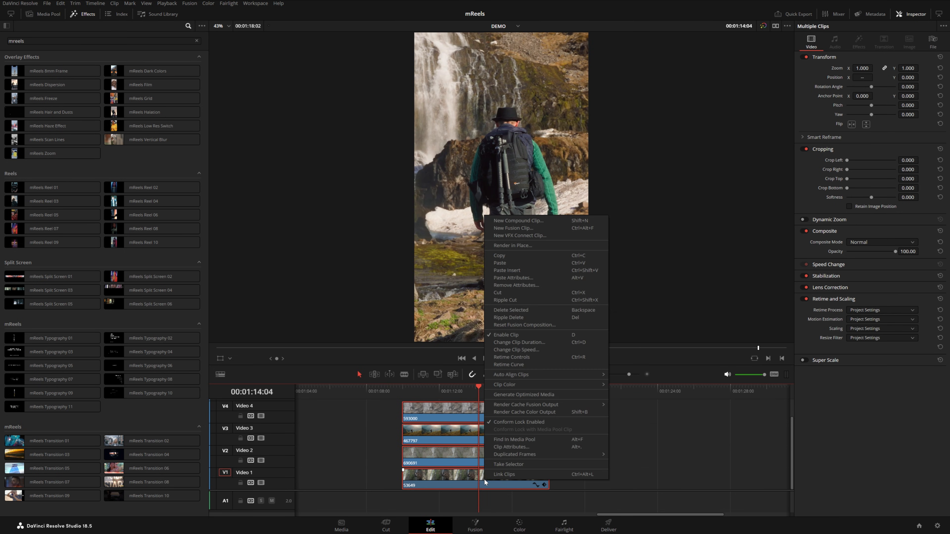
left_click(513, 228)
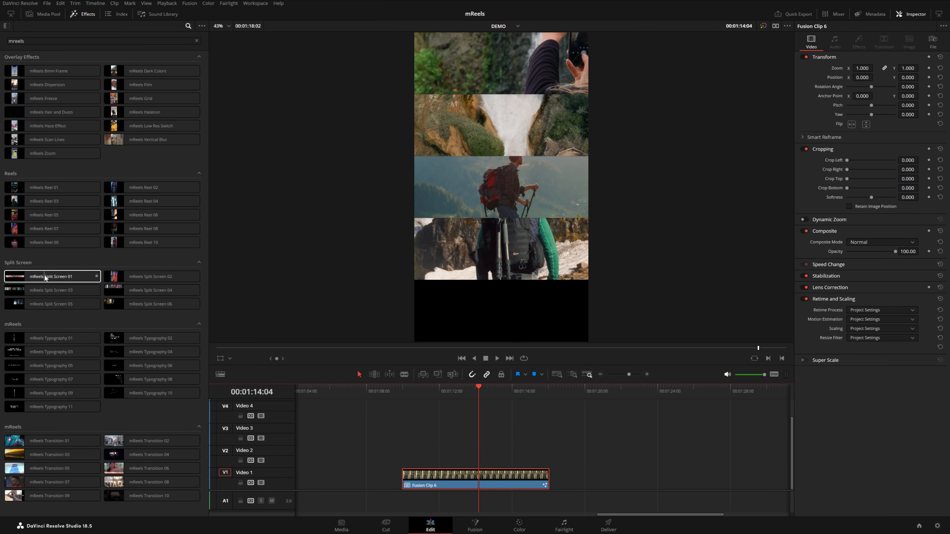
Apply mReels Split Screen 03 to Fusion Clip 6 and review the four-strip layout later in the clip
left_click(151, 277)
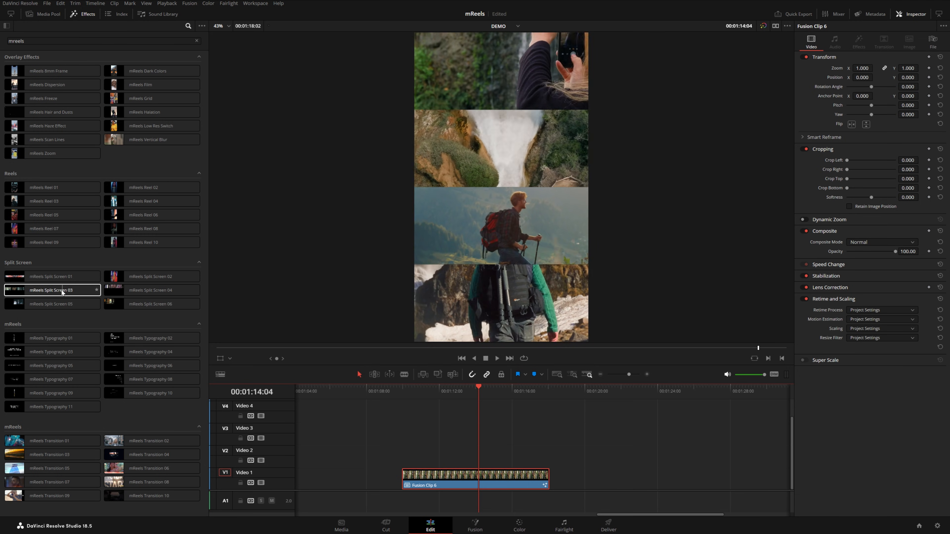
left_click(402, 387)
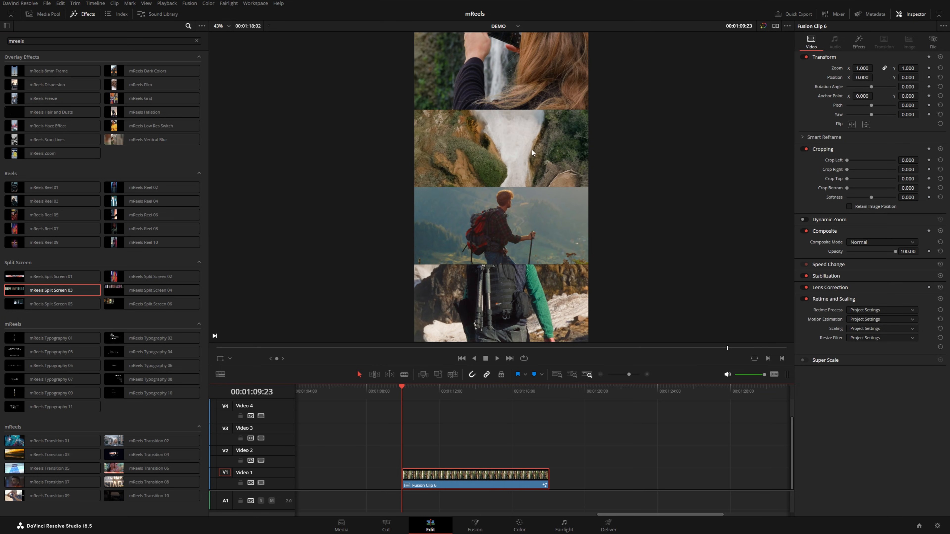
mouse_move(593, 249)
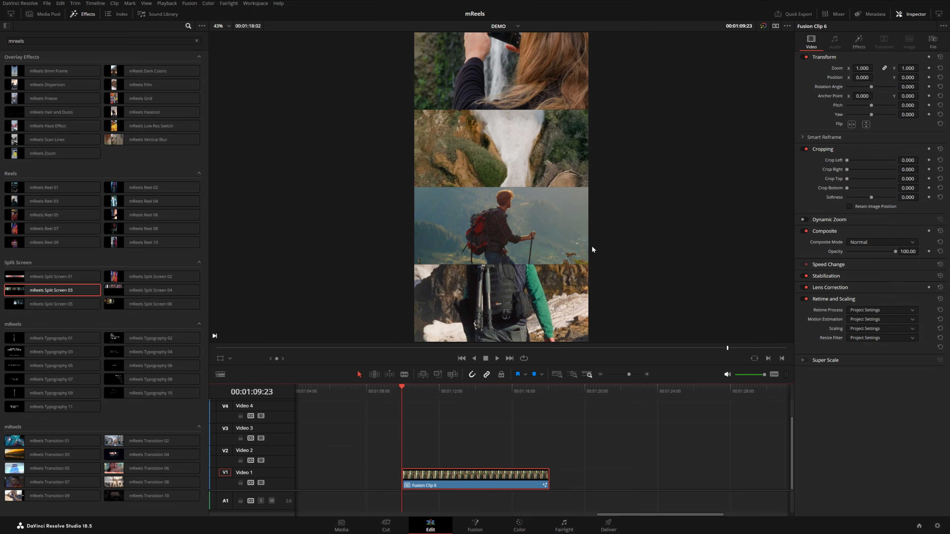
left_click(496, 358)
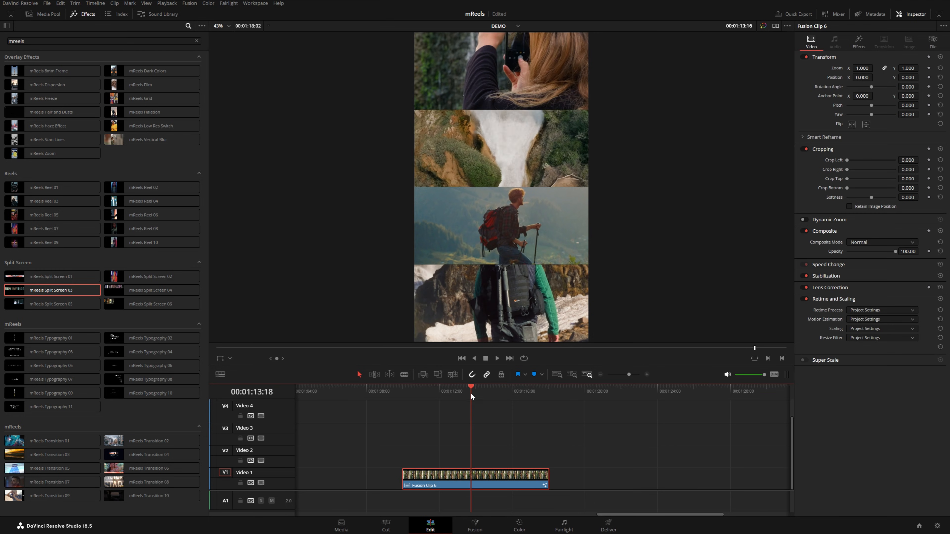
left_click(858, 46)
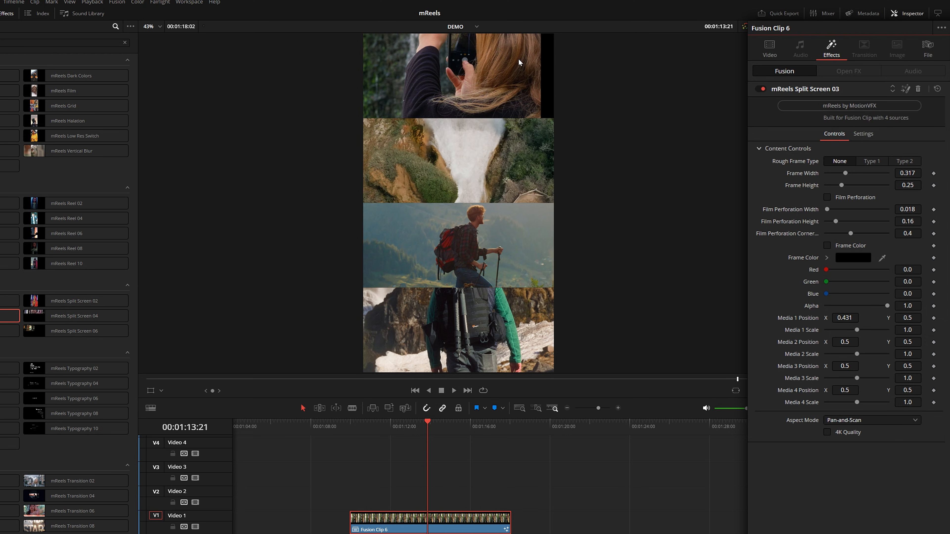
mouse_move(720, 182)
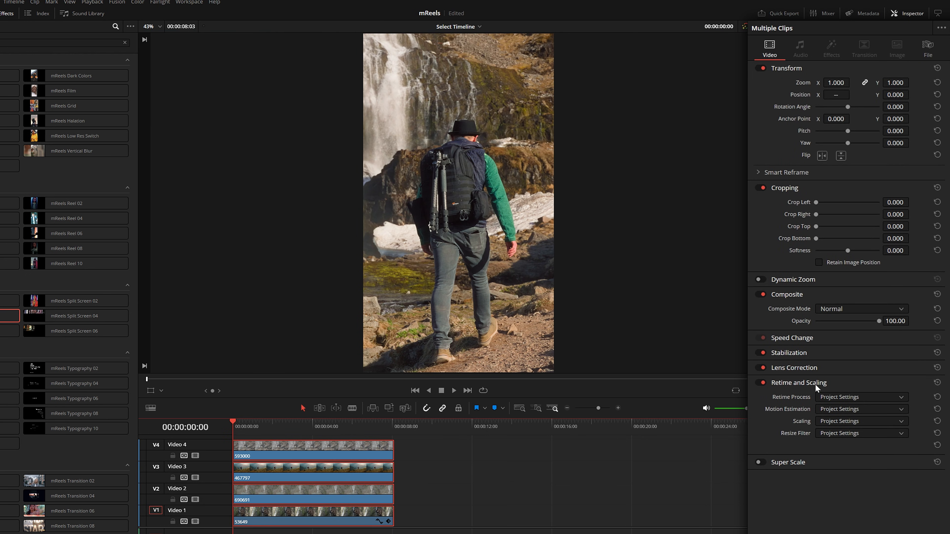
Change the Retime and Scaling > Scaling setting for the clips inside Fusion Clip 6
left_click(858, 421)
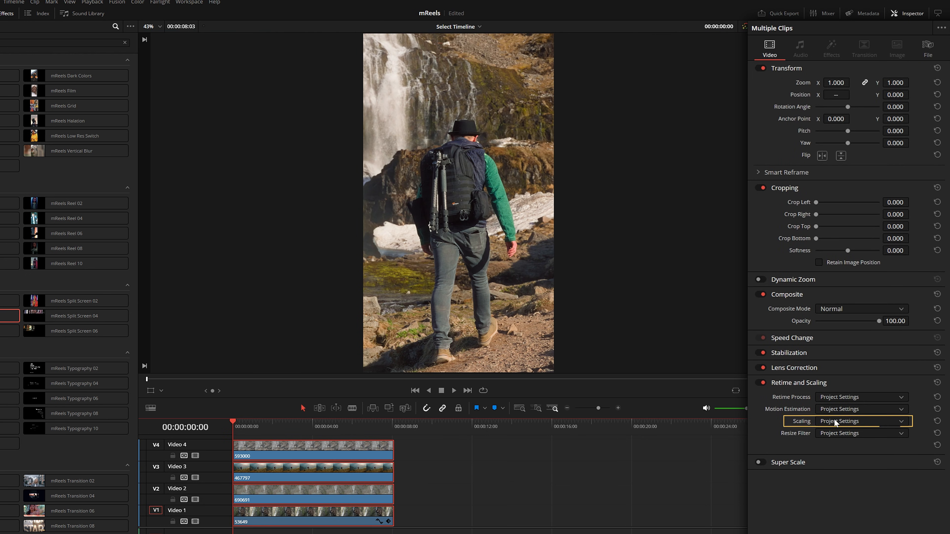
left_click(834, 421)
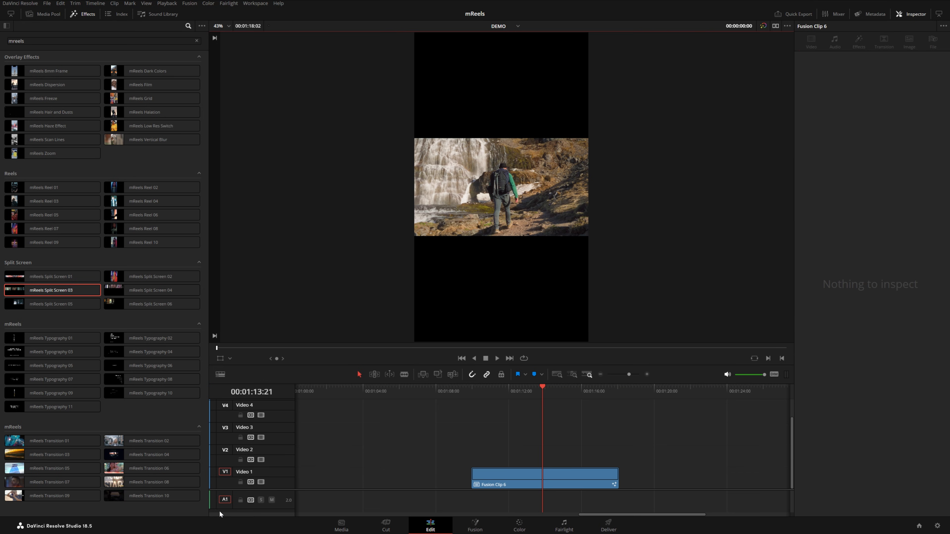
Select Fusion Clip 6 and show its Split Screen 03 effect settings in the Inspector
left_click(543, 475)
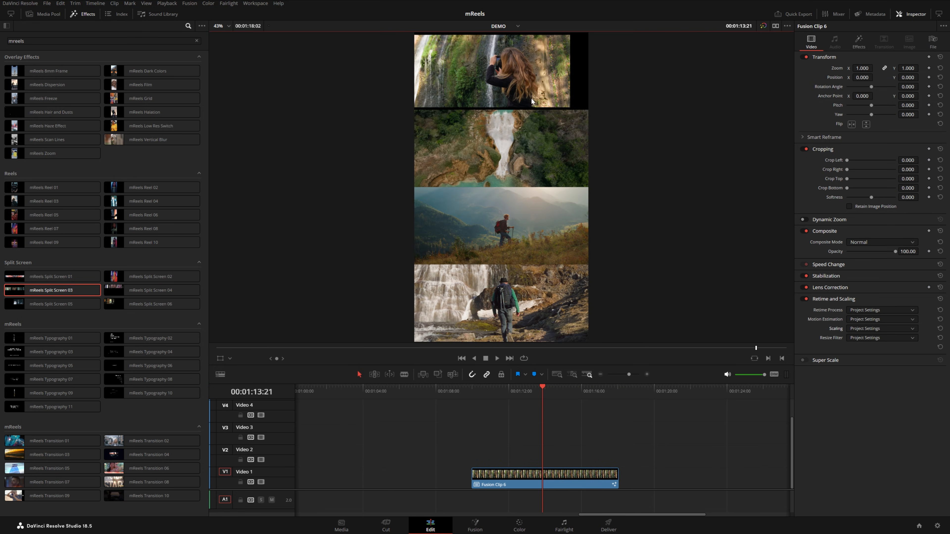
mouse_move(543, 92)
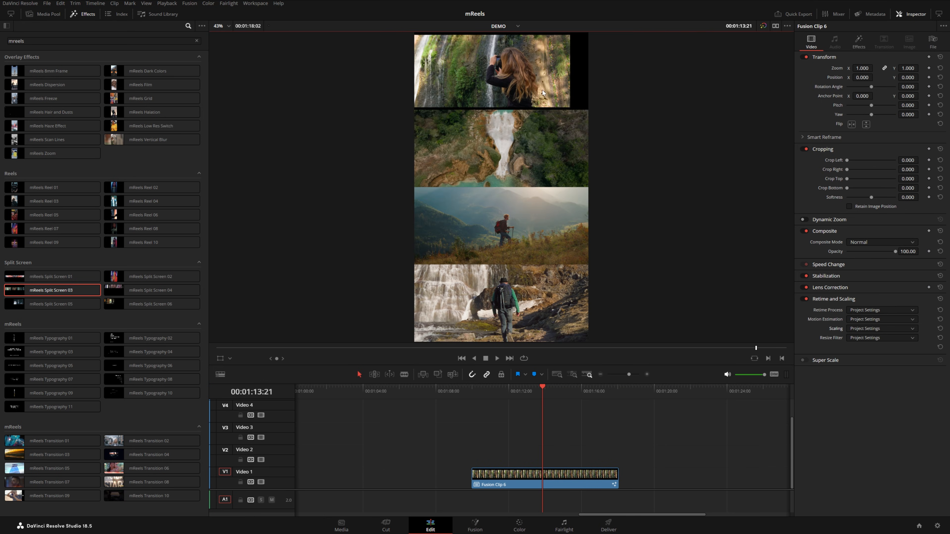
mouse_move(516, 259)
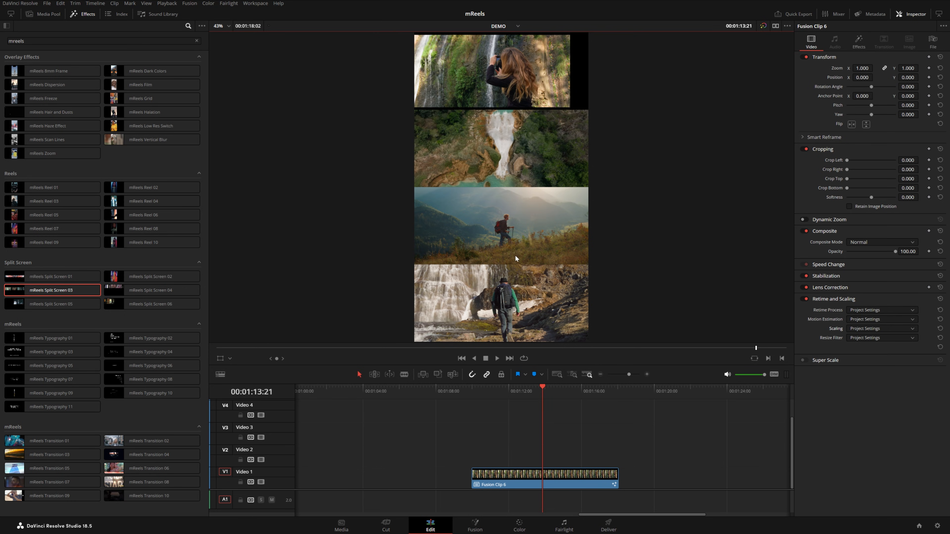
mouse_move(557, 337)
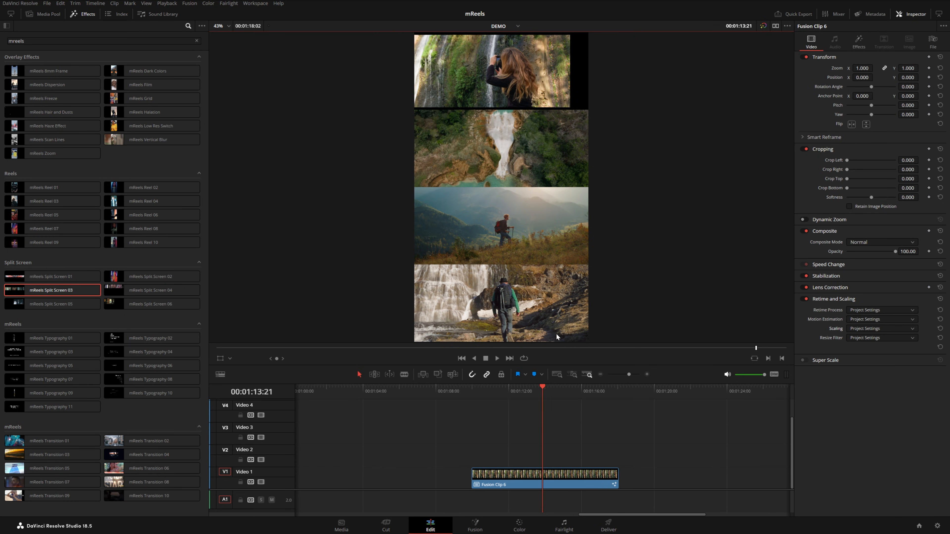
left_click(858, 39)
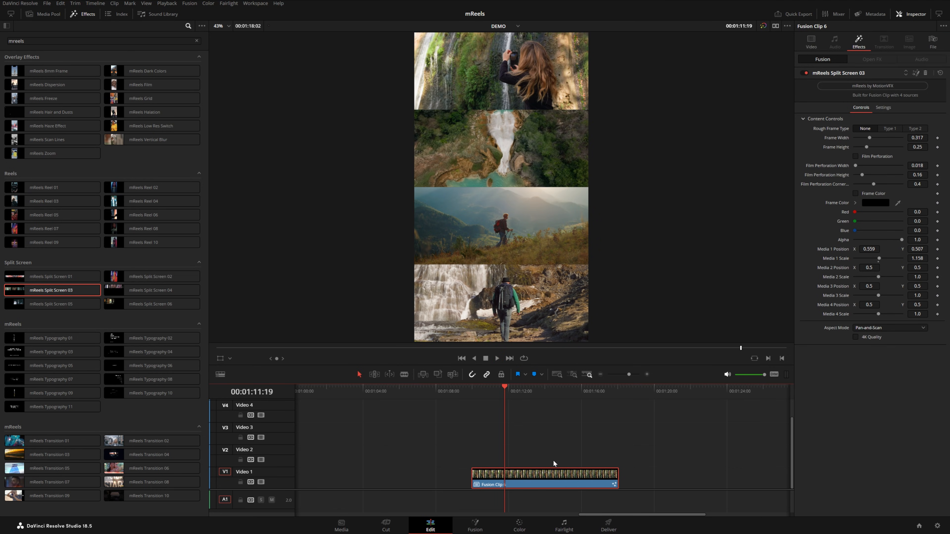
mouse_move(559, 475)
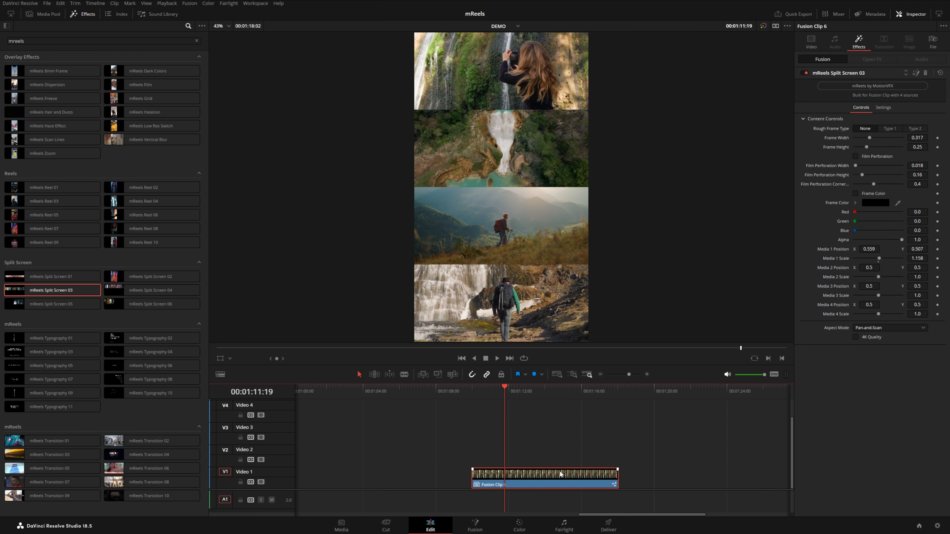
Copy Fusion Clip 6 and paste its Fusion Effects attributes onto Fusion Clip 7
right_click(557, 474)
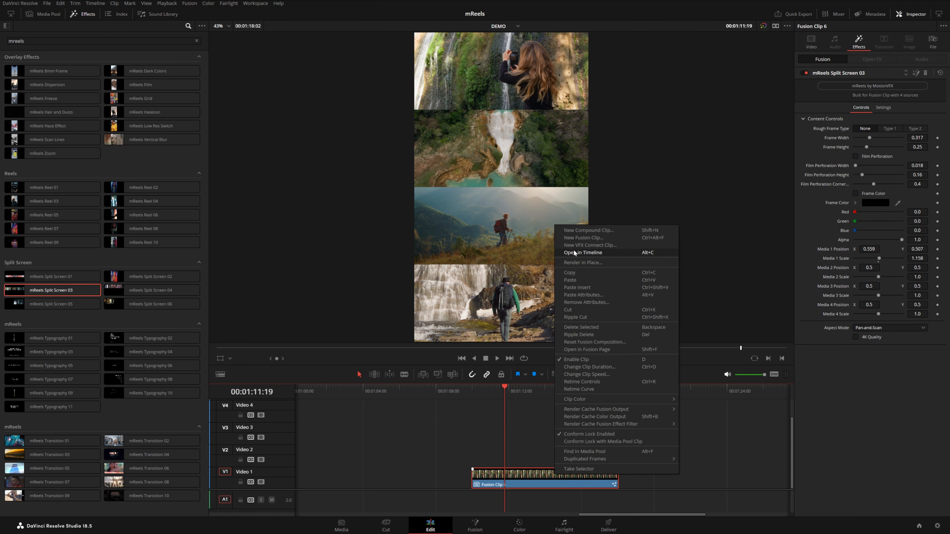
left_click(582, 253)
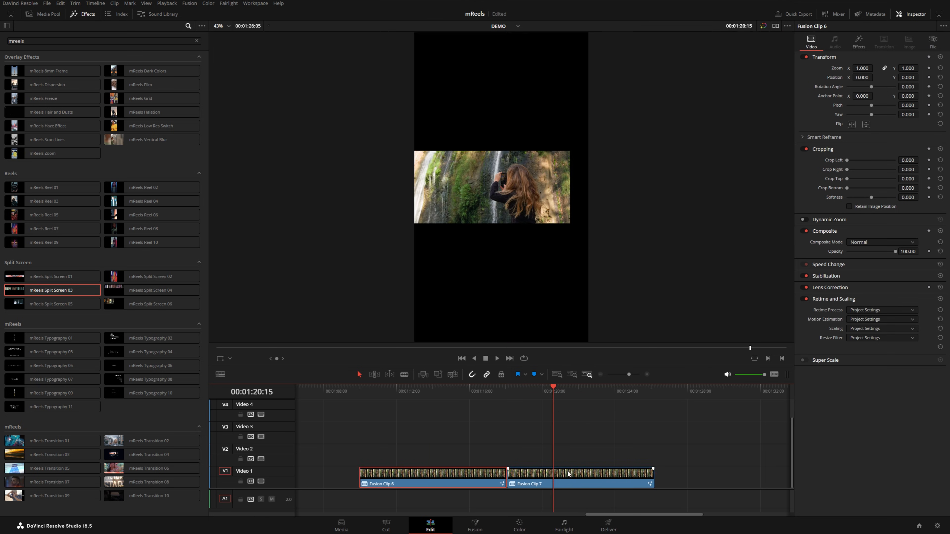
right_click(570, 479)
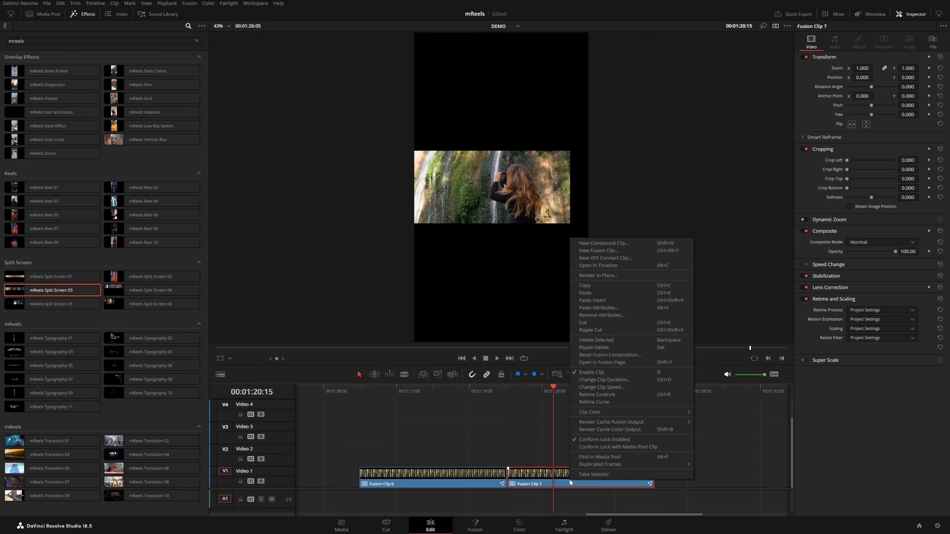
mouse_move(598, 307)
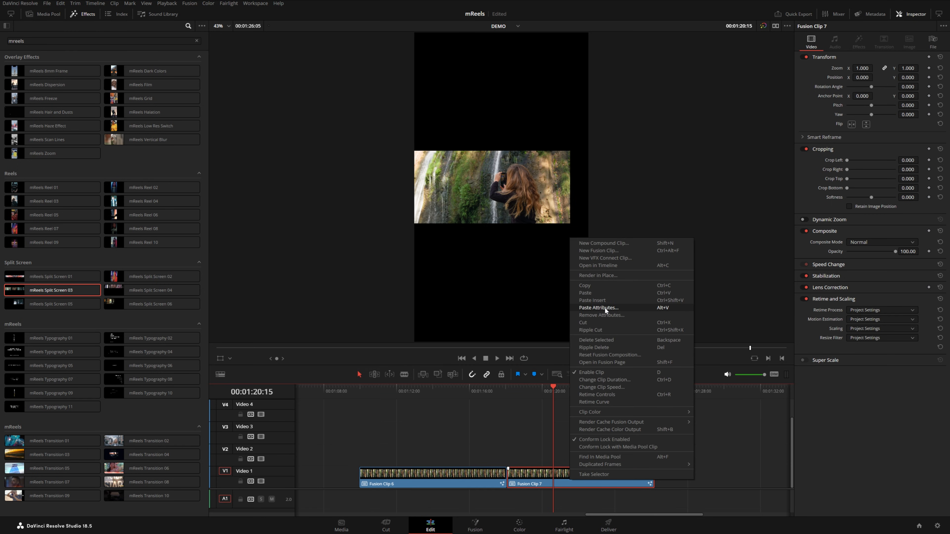
left_click(598, 308)
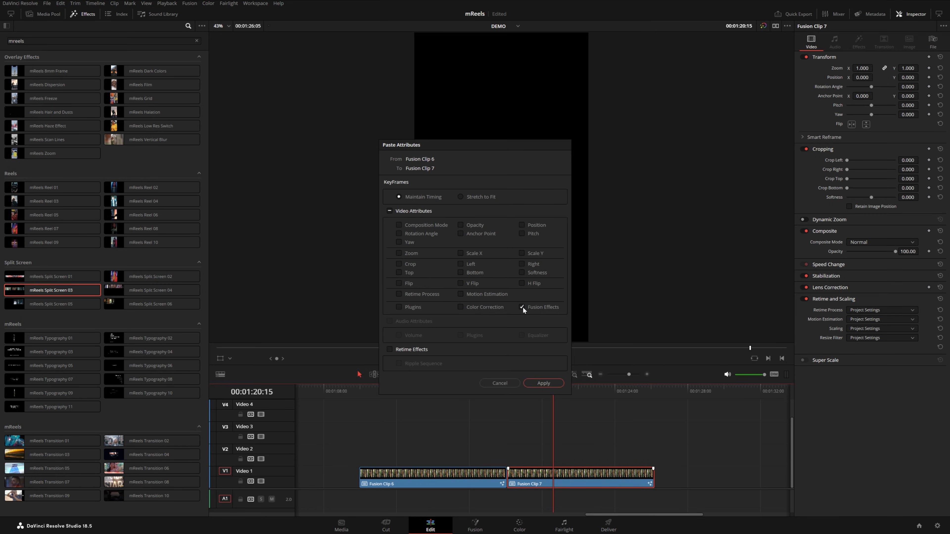
left_click(542, 383)
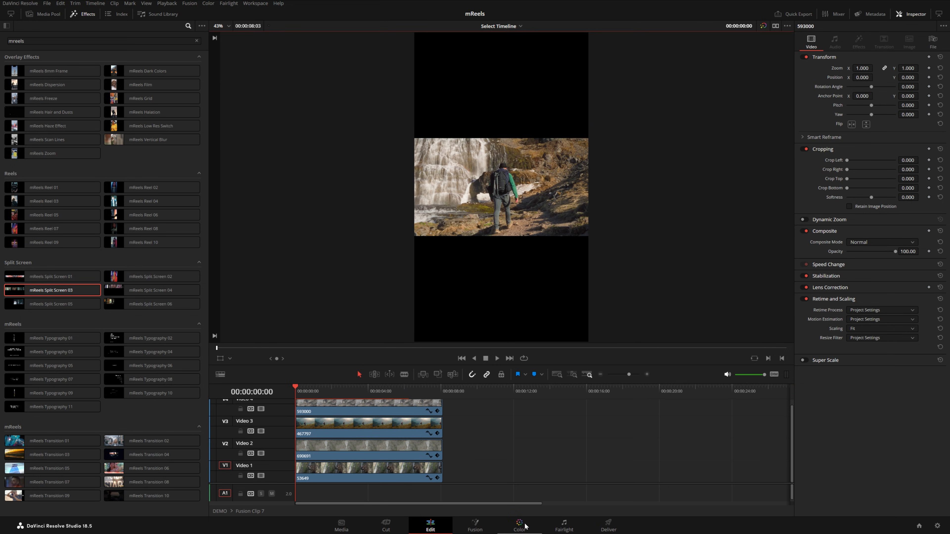
Reset all color grades and nodes on the hiker shot inside Fusion Clip 7, then select the waterfall clip
left_click(519, 525)
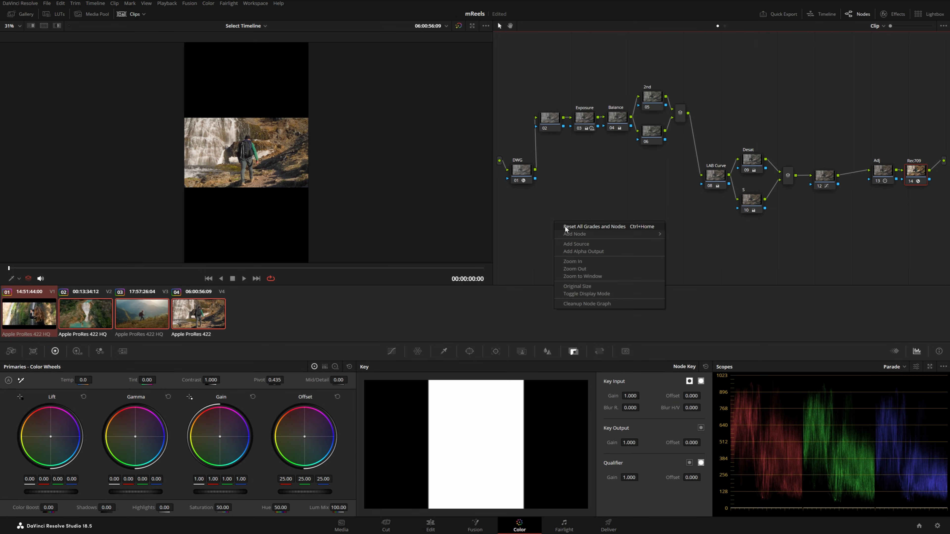
left_click(430, 524)
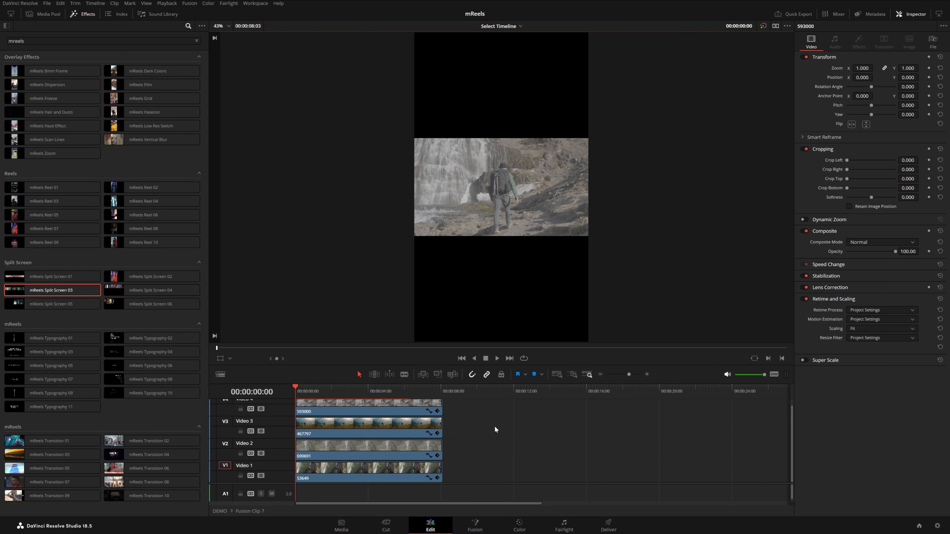
left_click(367, 448)
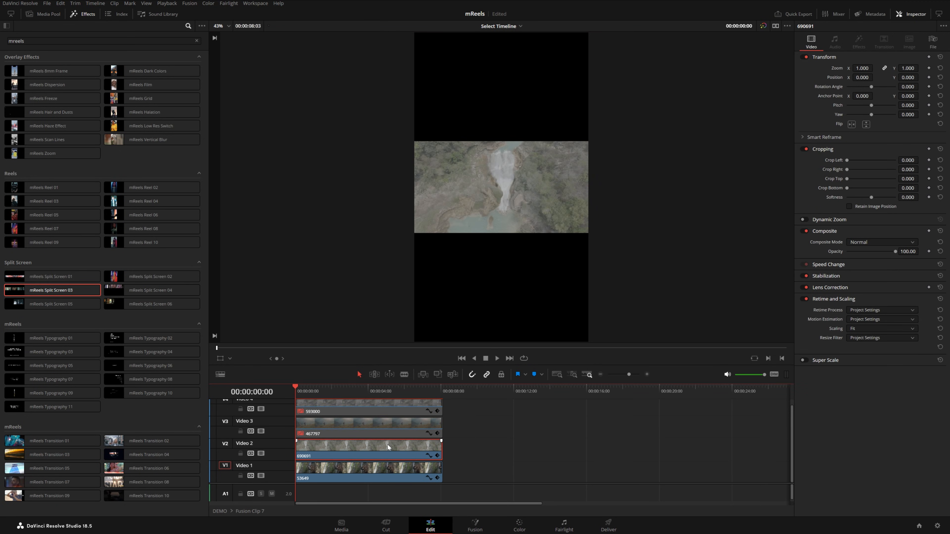
mouse_move(388, 436)
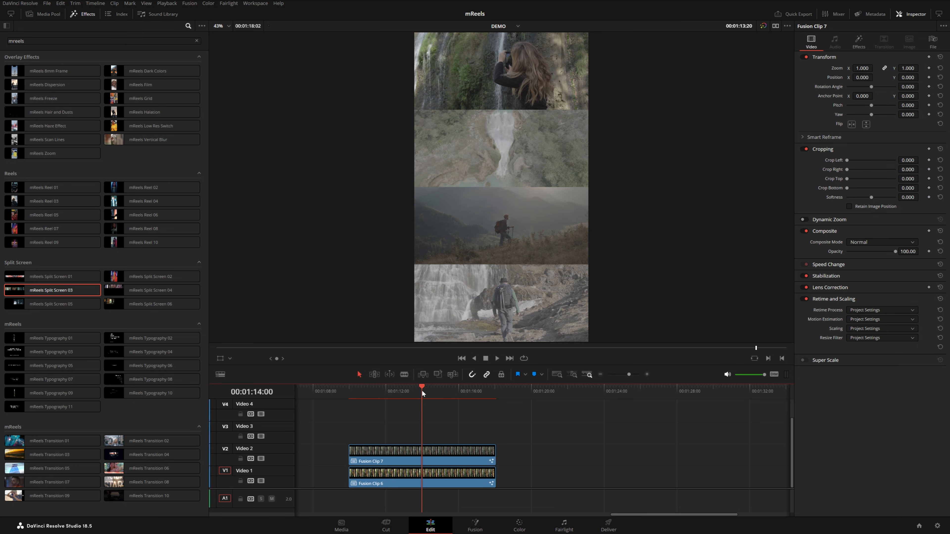
Split both split-screen clips at the playhead and move Fusion Clip 7's first half onto Video 1
key("ctrl+b")
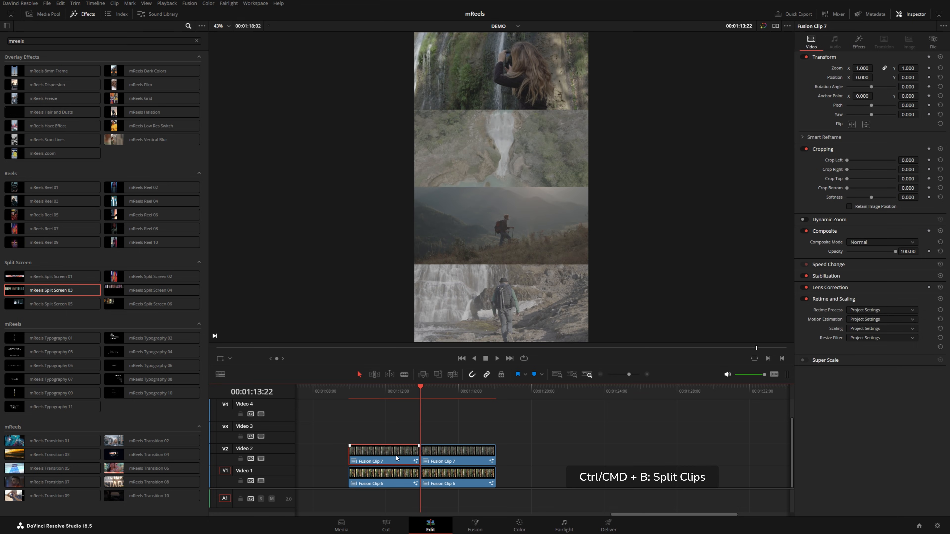
left_click_drag(383, 450, 383, 478)
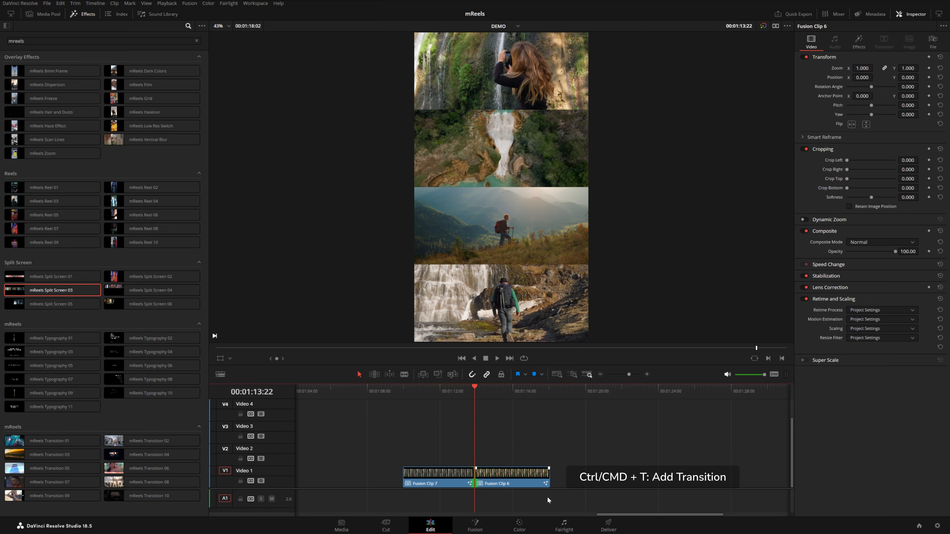
Insert a transition (Ctrl+T) at the cut and change its type to Edge Wipe in the Inspector
key("ctrl+t")
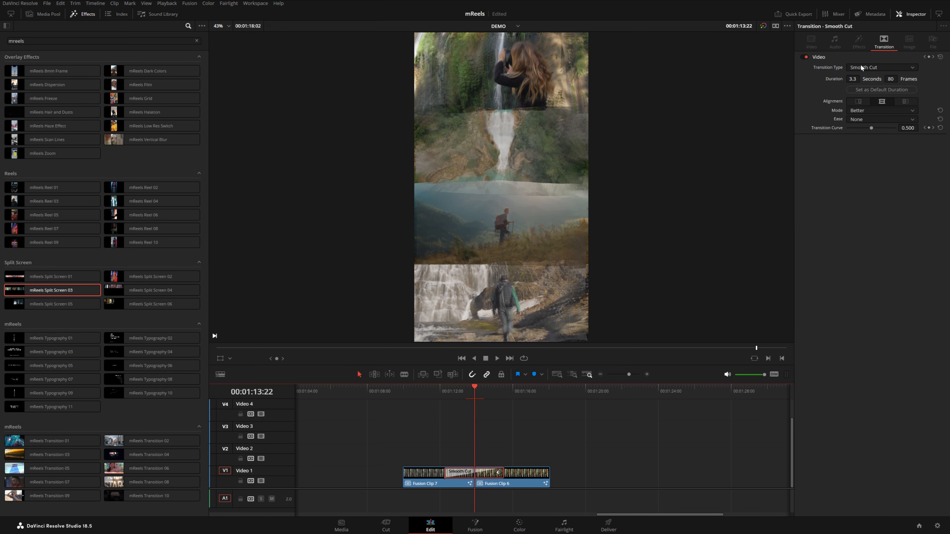
left_click(880, 68)
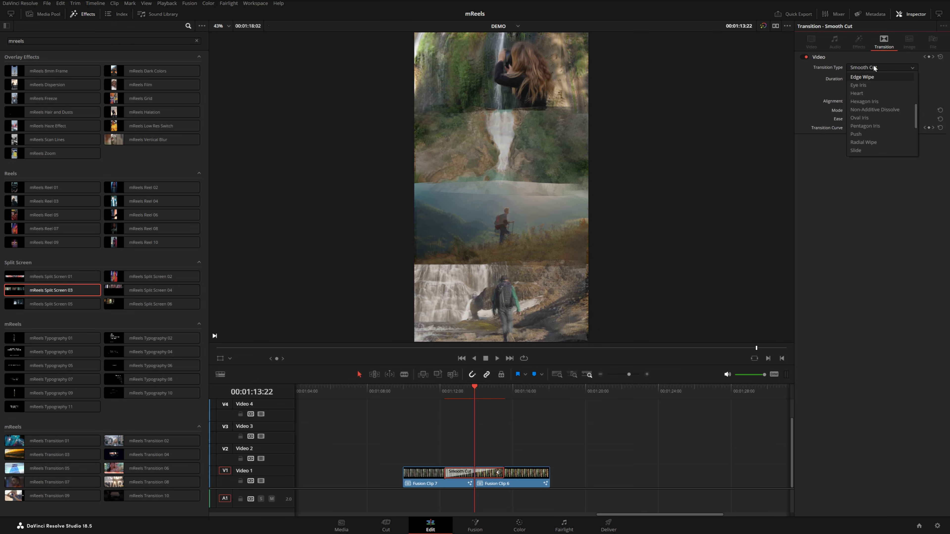
left_click(861, 77)
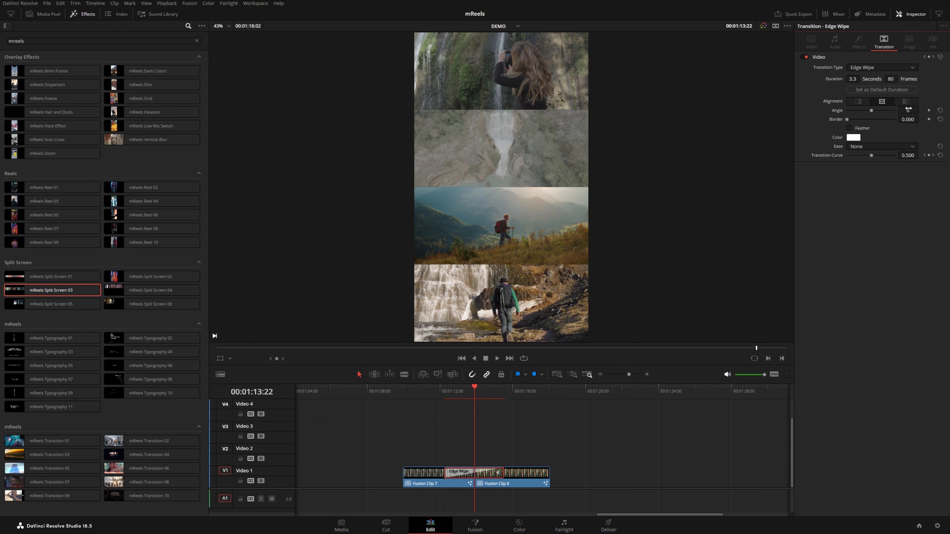
left_click(909, 110)
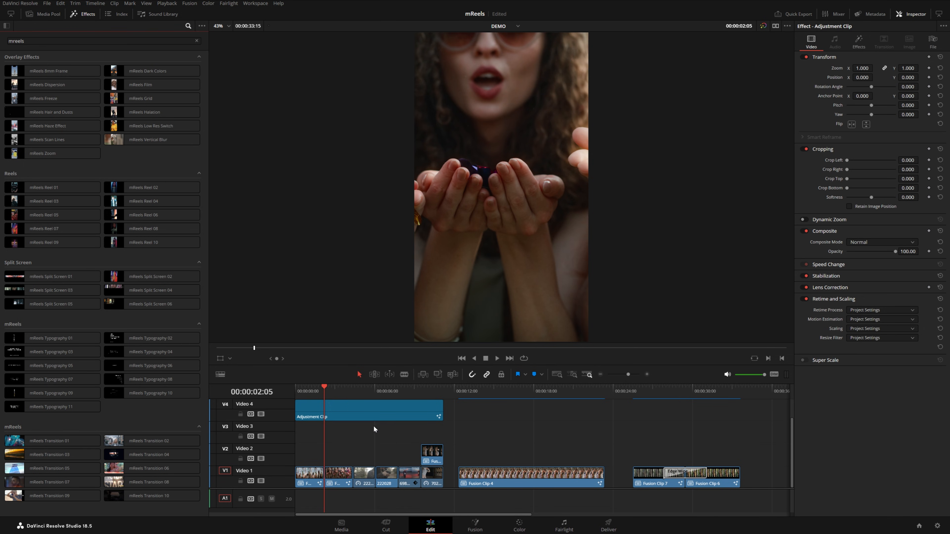
Place the mReels Typography 02 preset as a title over the opening clips
left_click(367, 409)
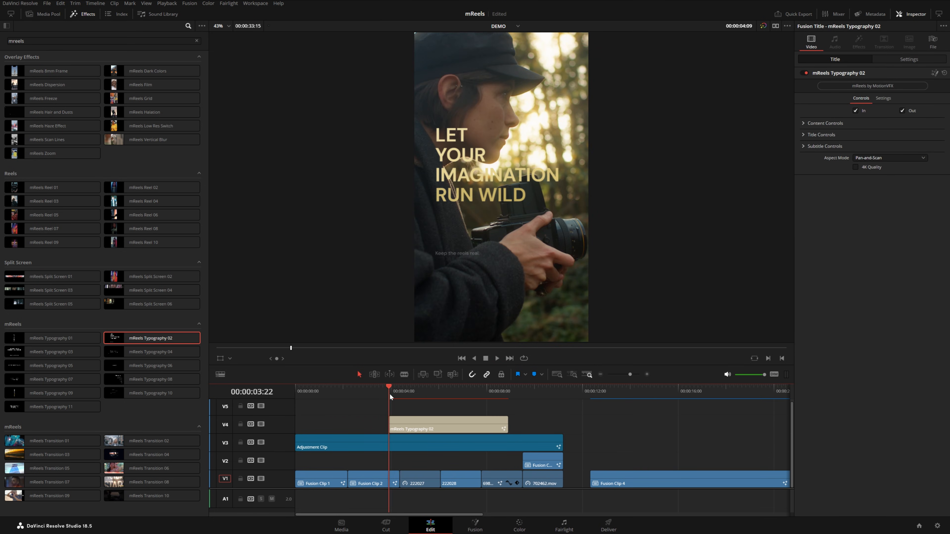
Select the Typography 02 title, expand its Title Controls and play back the animation
left_click(497, 358)
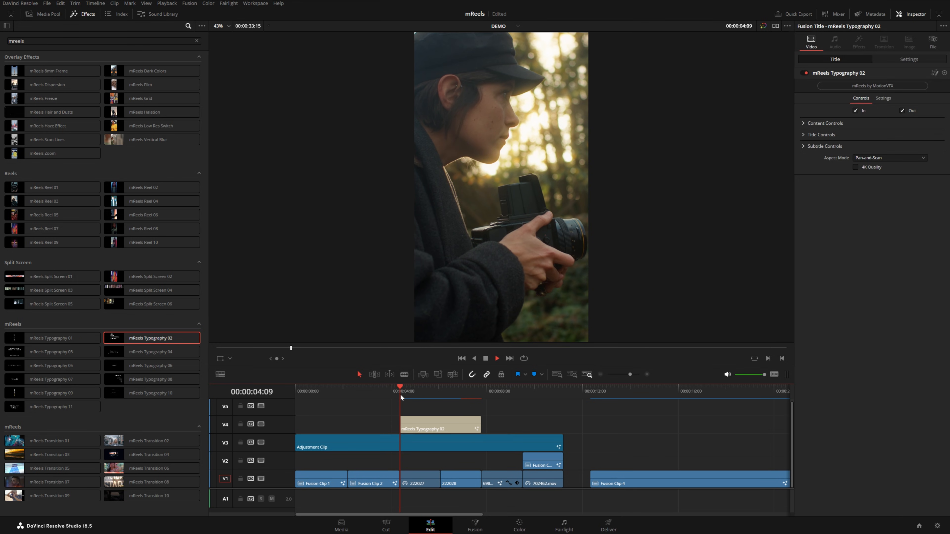
left_click(427, 386)
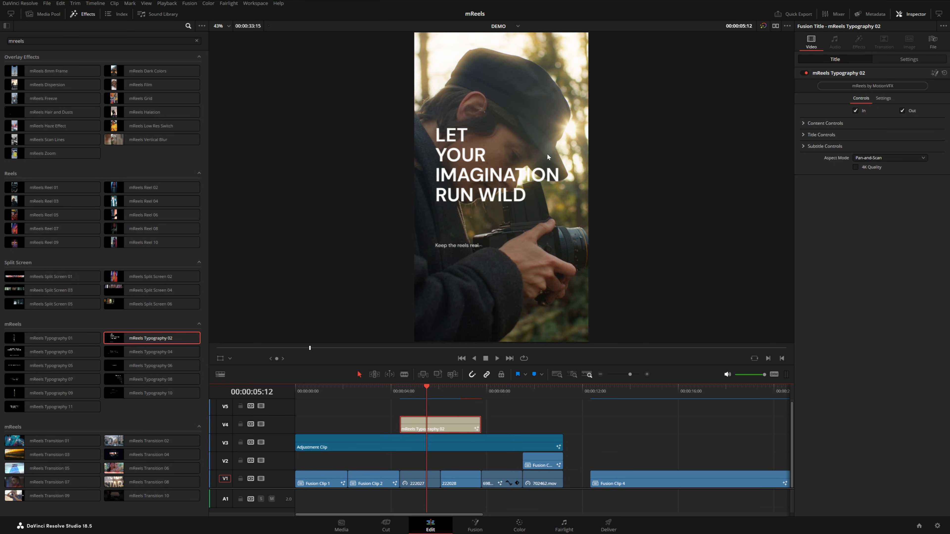
left_click(824, 123)
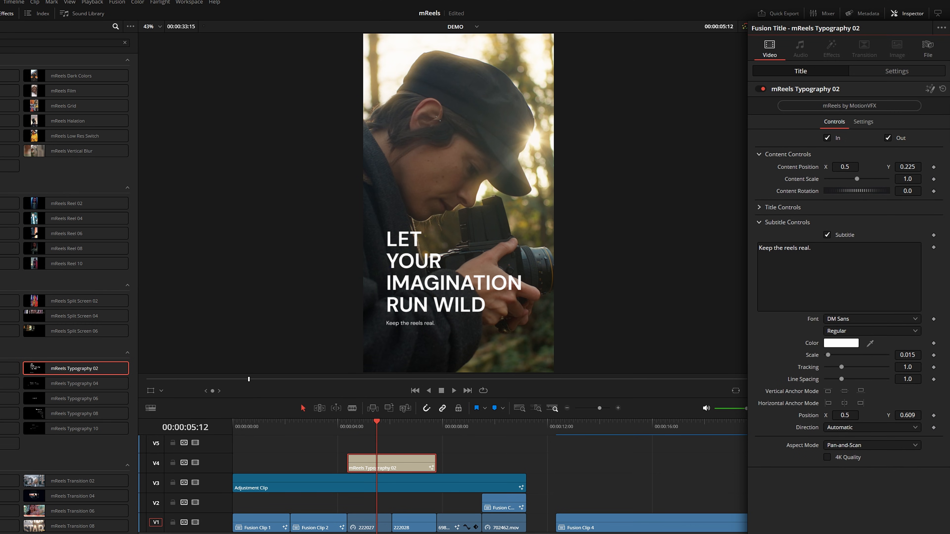
left_click(783, 207)
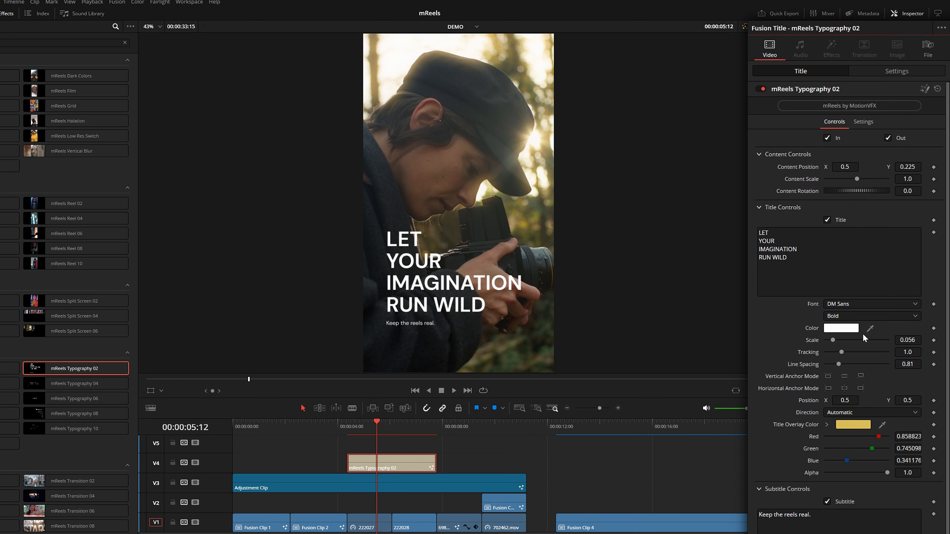
mouse_move(534, 437)
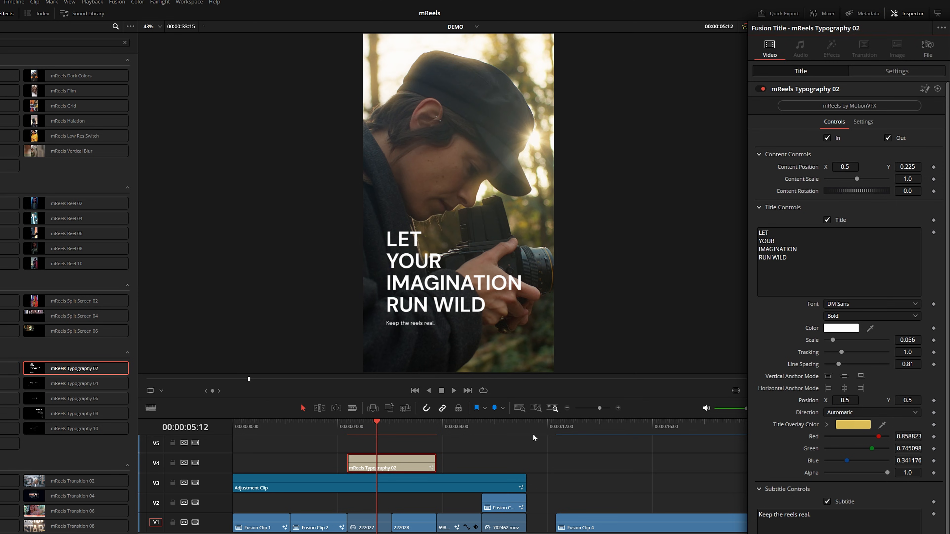
left_click(441, 391)
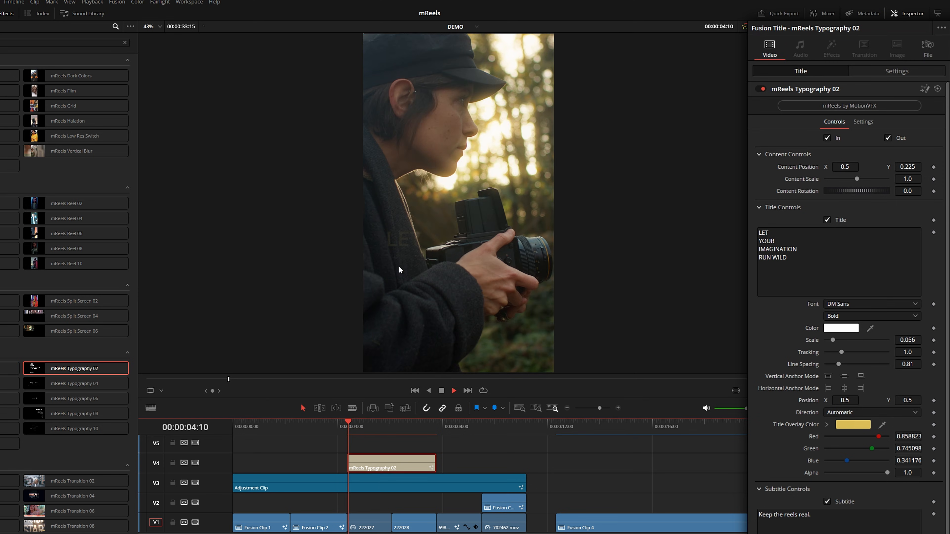
Fine-tune the title's gold overlay colour in the Title Overlay Color picker
left_click(852, 424)
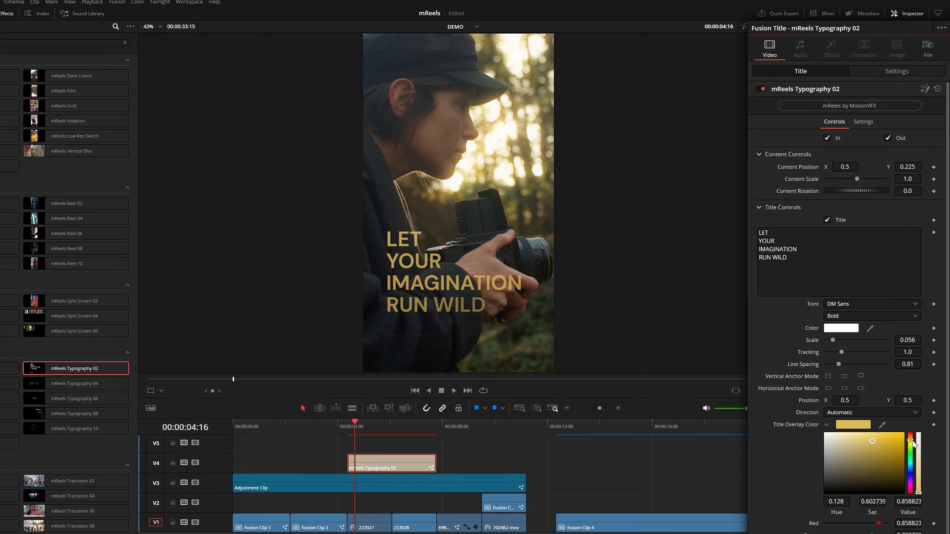
left_click_drag(915, 445, 915, 472)
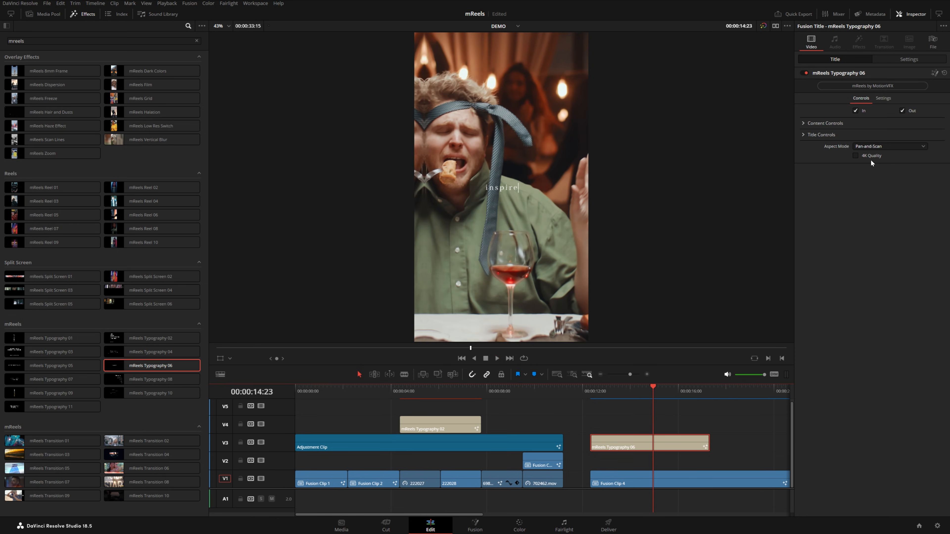
Add the Typography 11 title 'WHATEVER YOU WANT' and mReels Transition 01 between 222027 and 222028
left_click(902, 110)
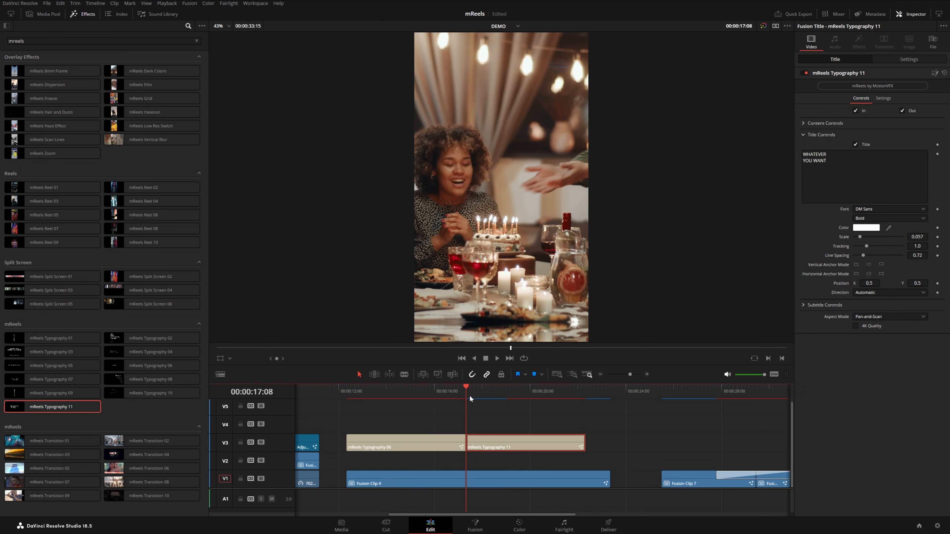
left_click(506, 391)
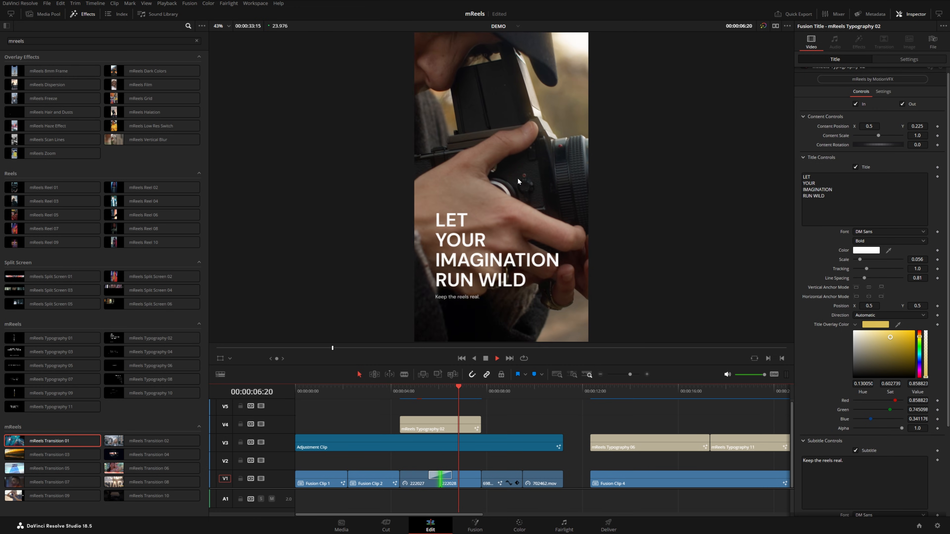
Try mReels transitions at the cut after 222028, previewing the torn-paper and light-burst looks
left_click(429, 397)
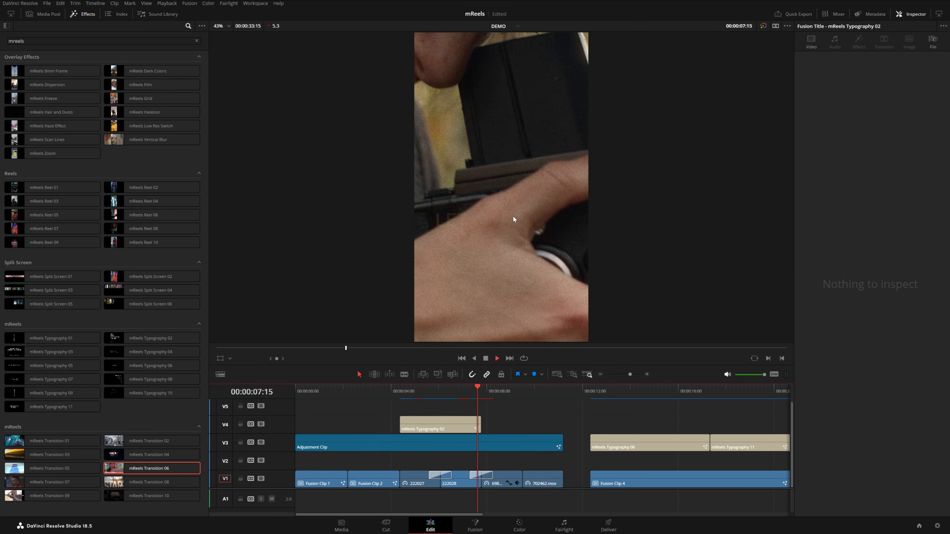
left_click(497, 391)
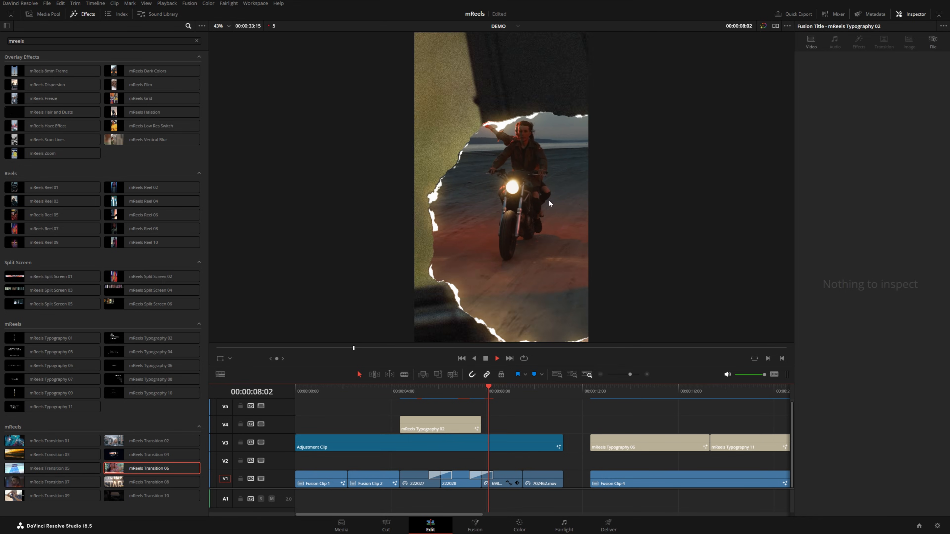
left_click(473, 397)
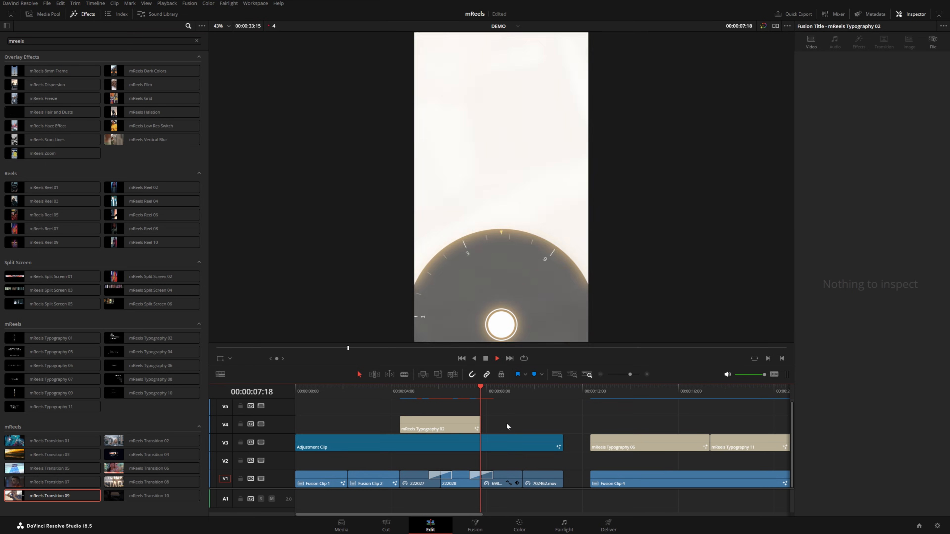
left_click(489, 395)
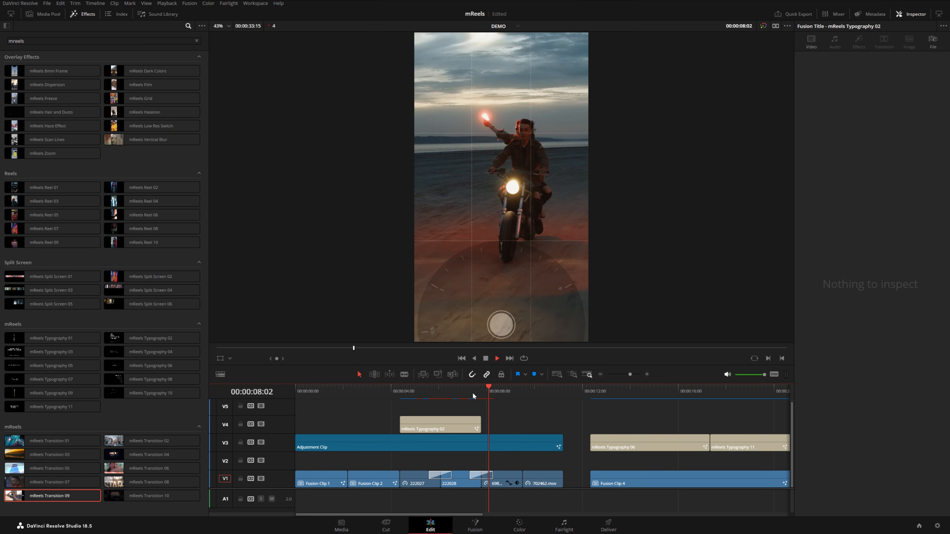